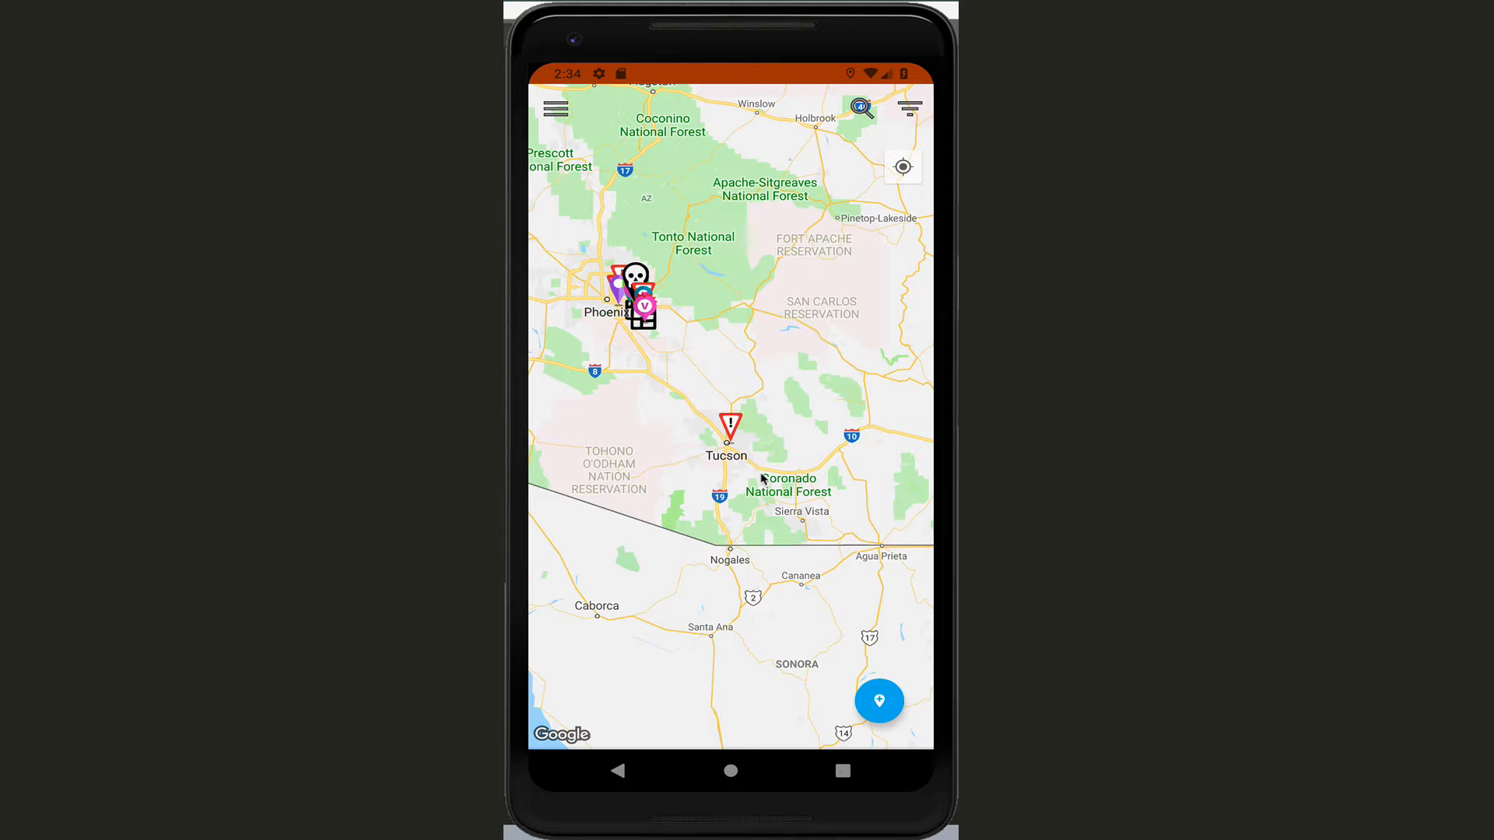
mouse_move(733, 445)
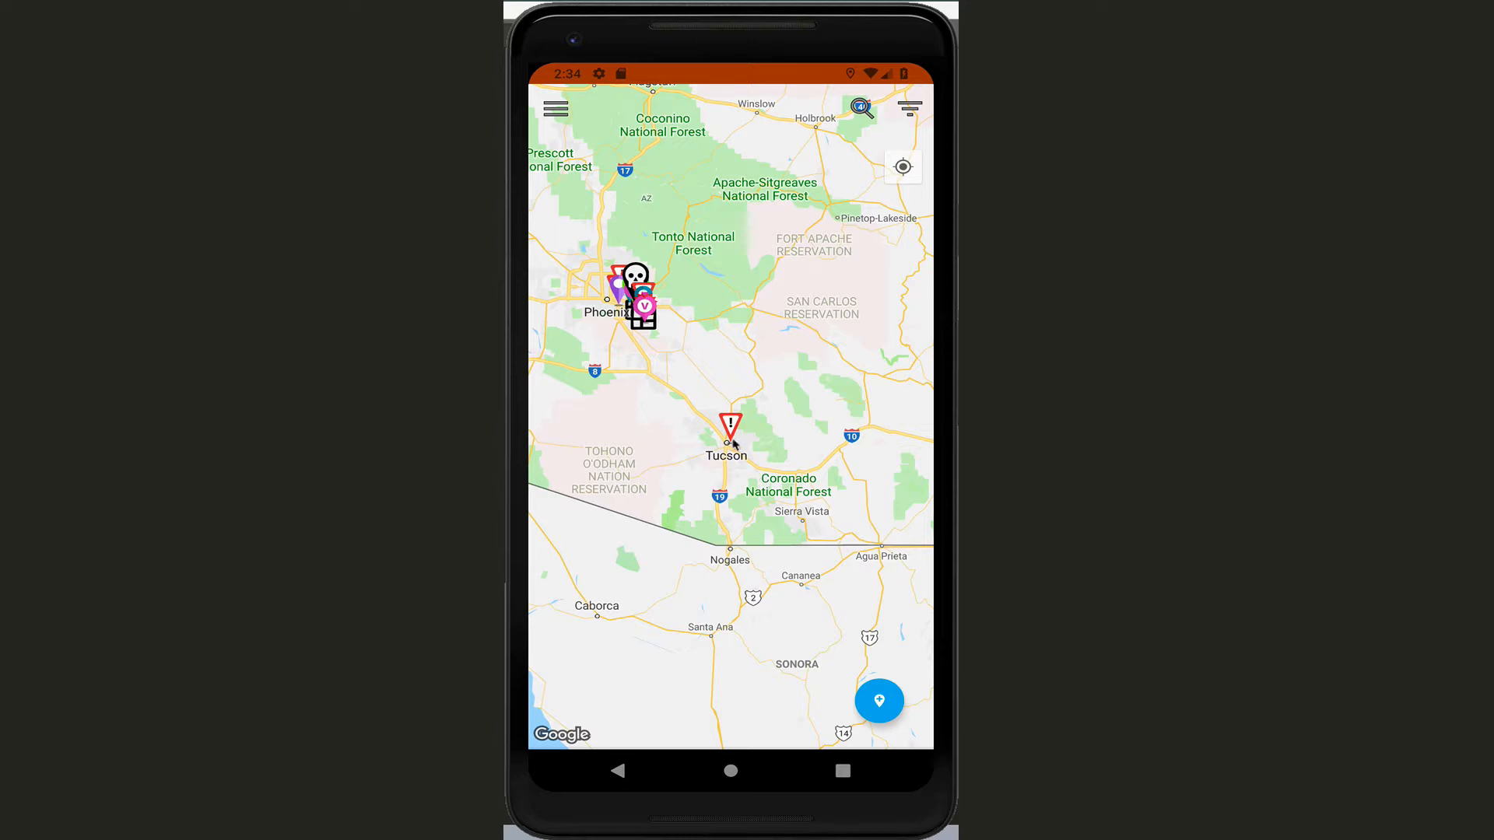
Step: Select the 2004 Hyundai Tiburon from the Tucson marker's NearBy Addresses list
left_click(731, 427)
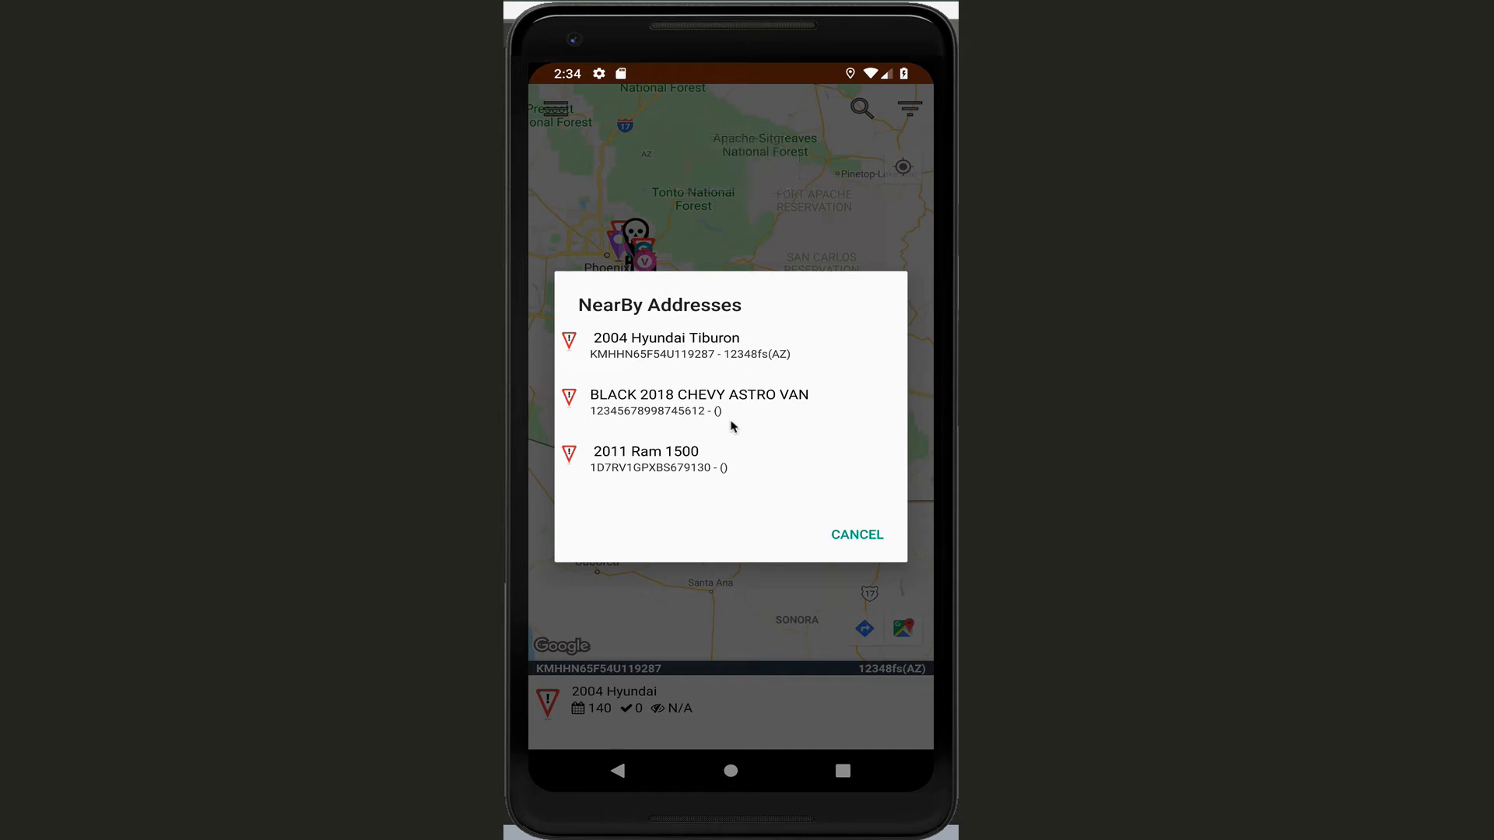
left_click(667, 345)
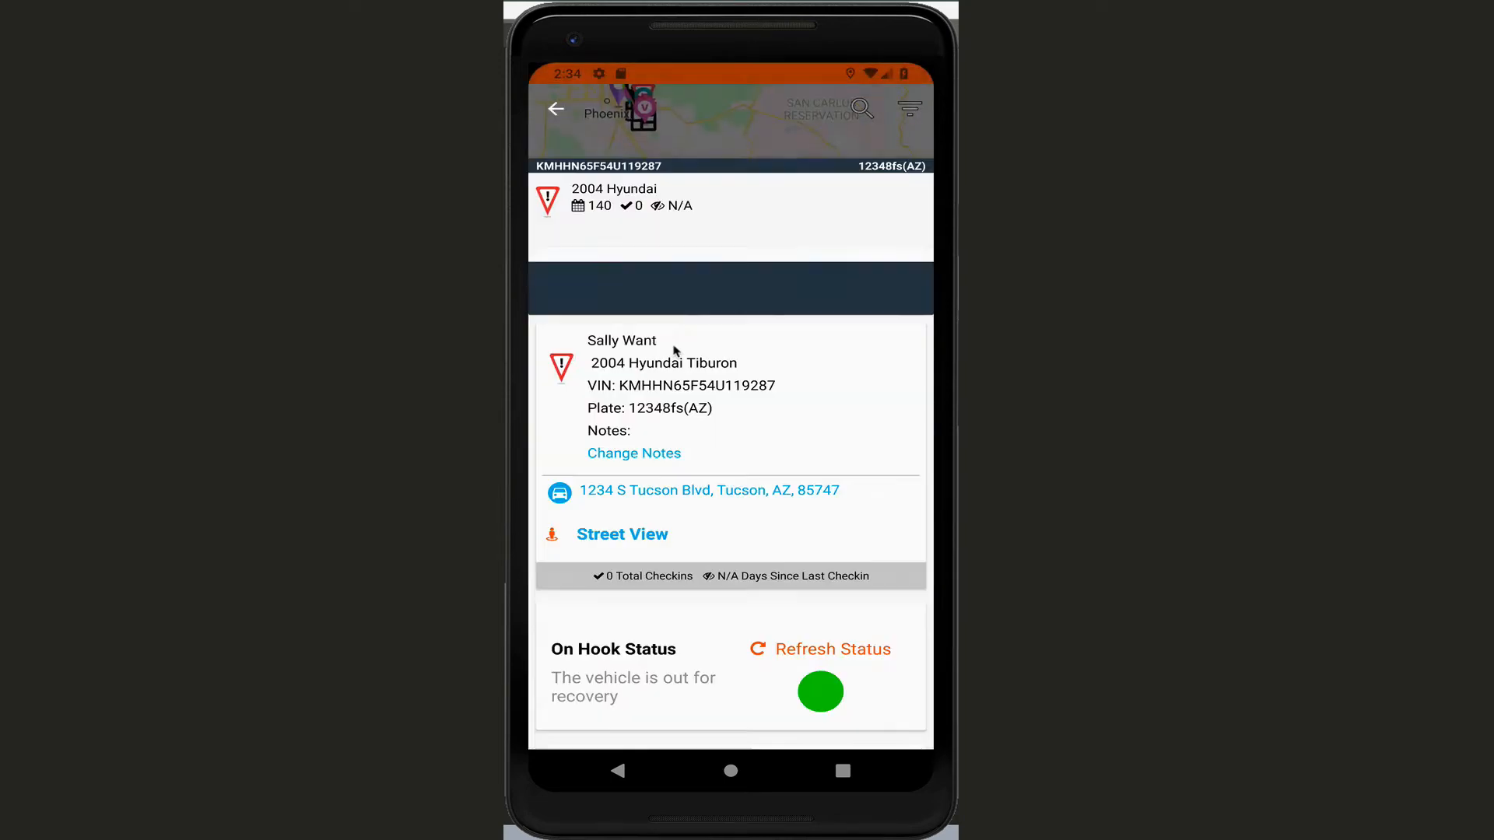
scroll("down", 3)
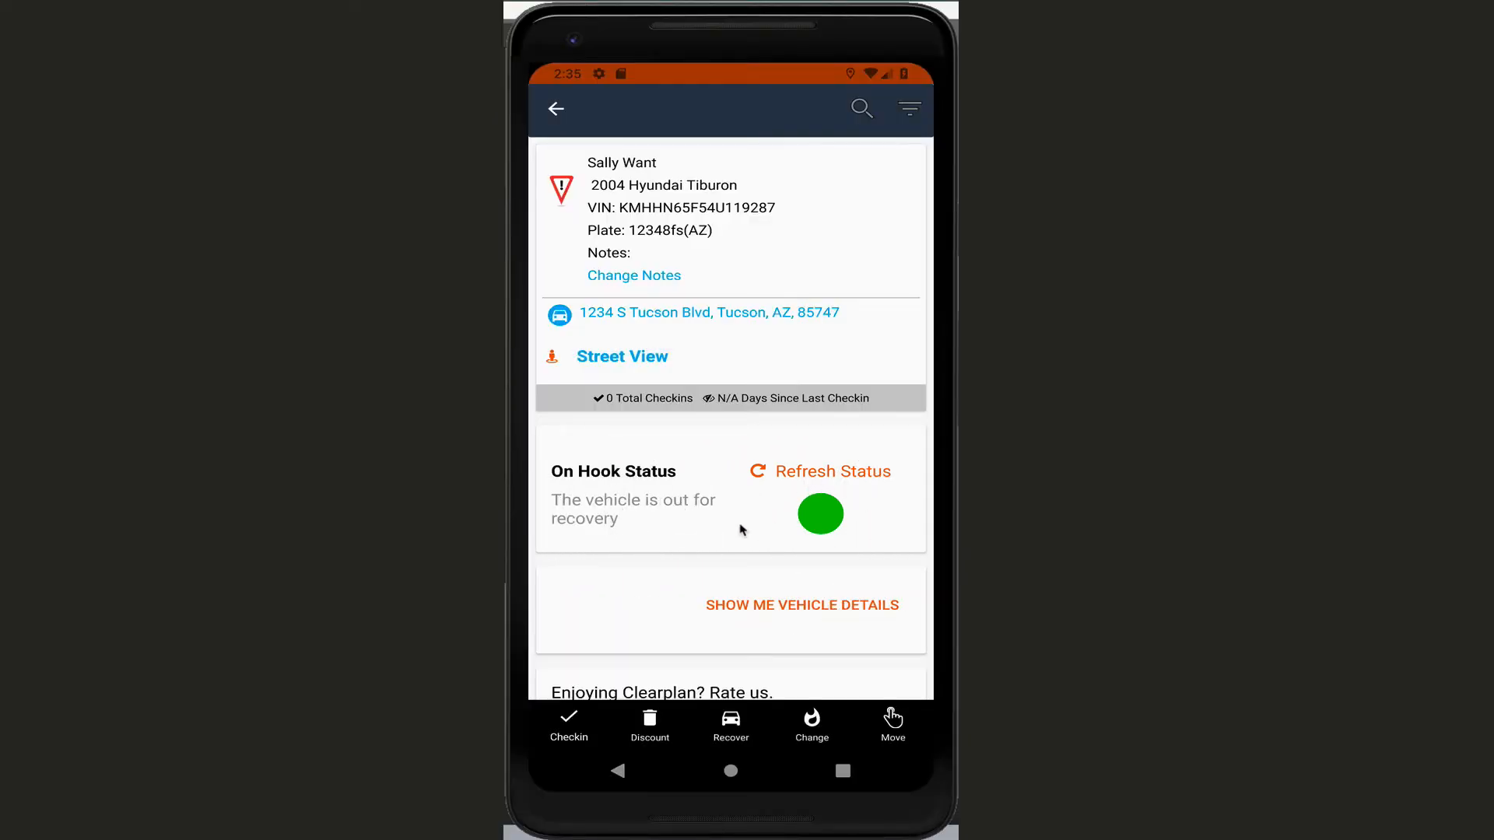
mouse_move(738, 533)
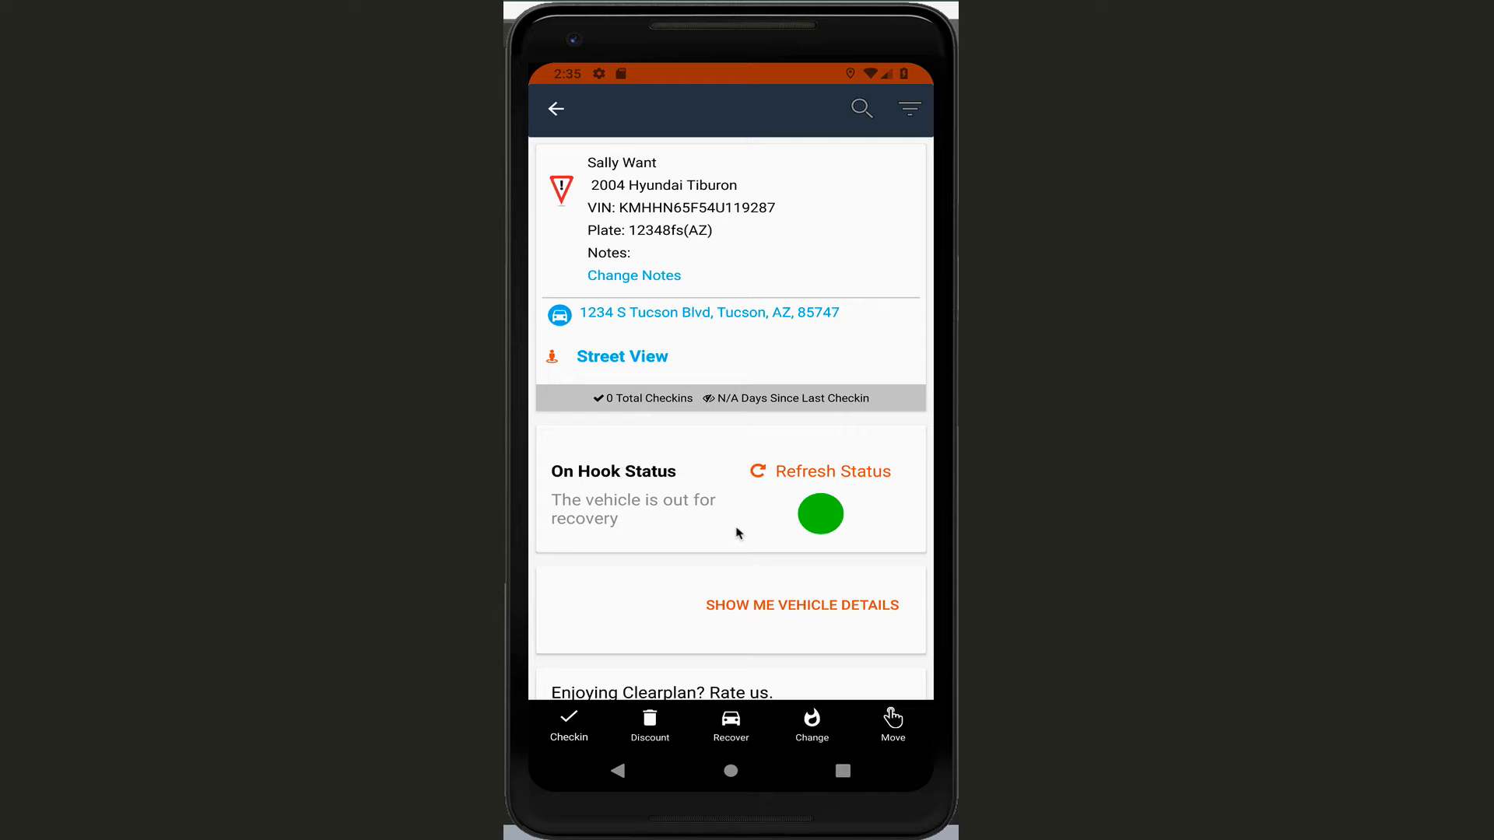
mouse_move(791, 539)
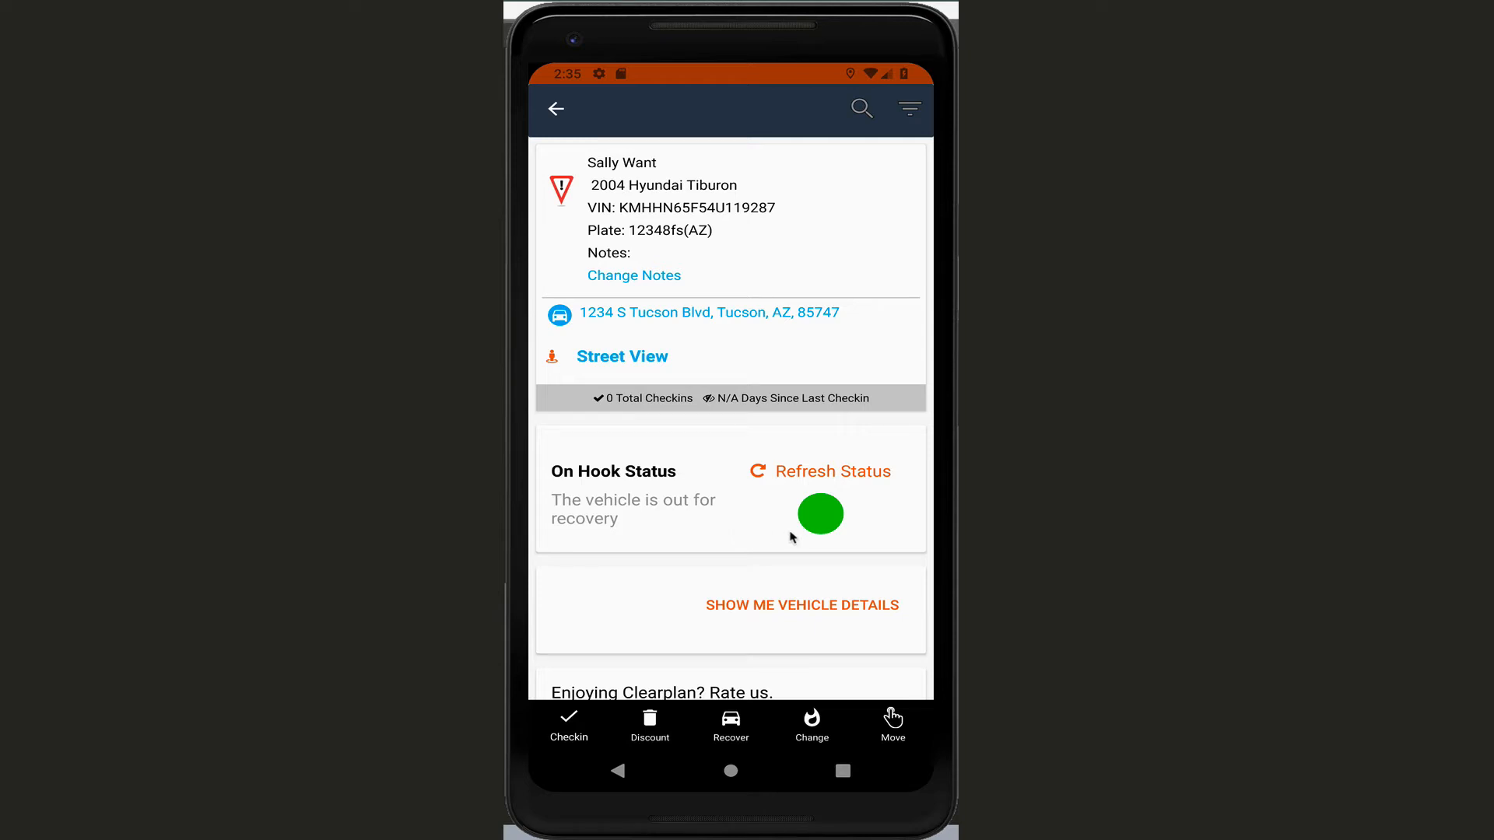
mouse_move(796, 537)
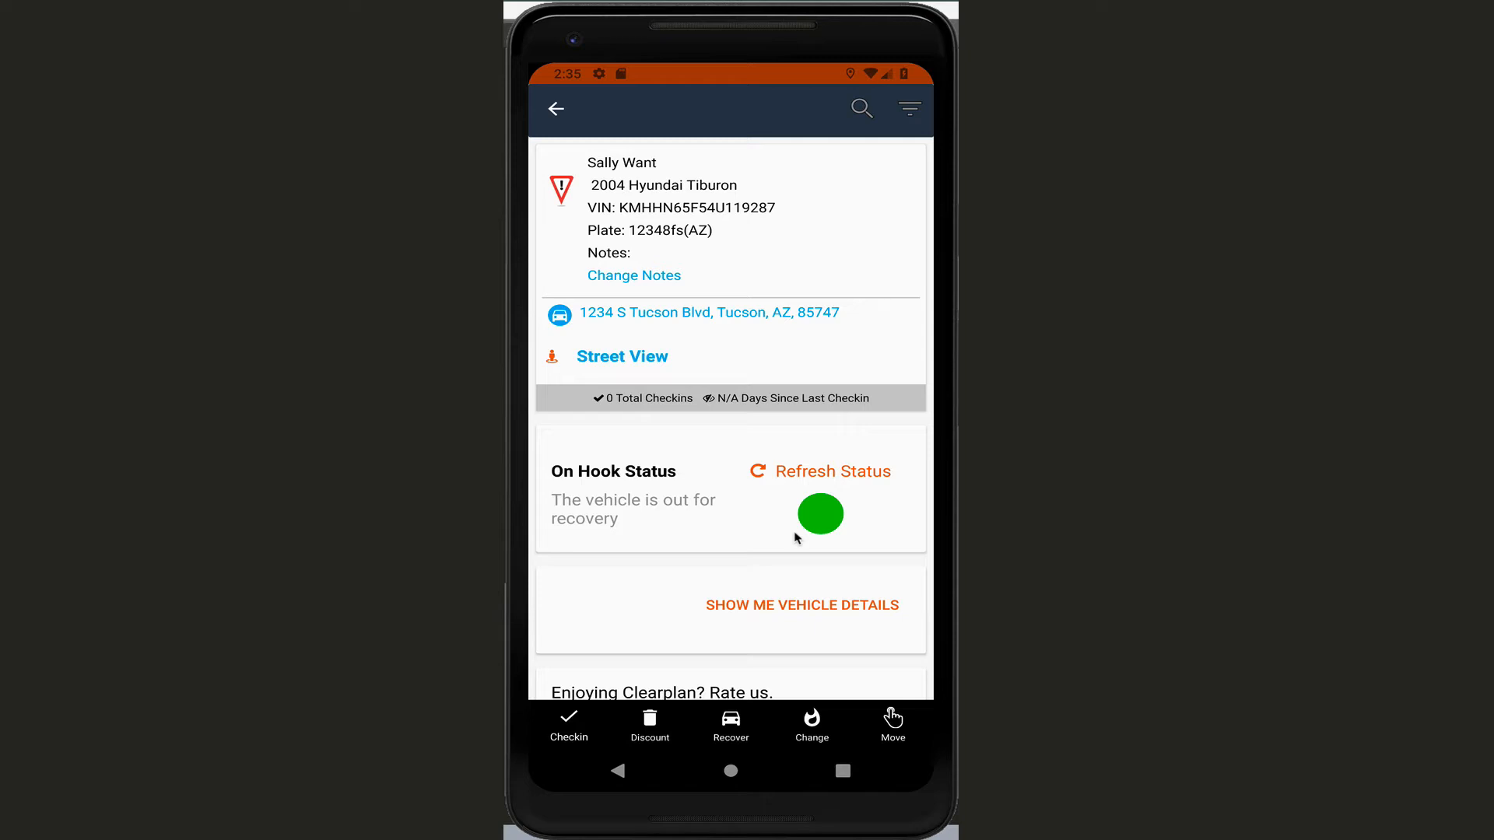
mouse_move(772, 517)
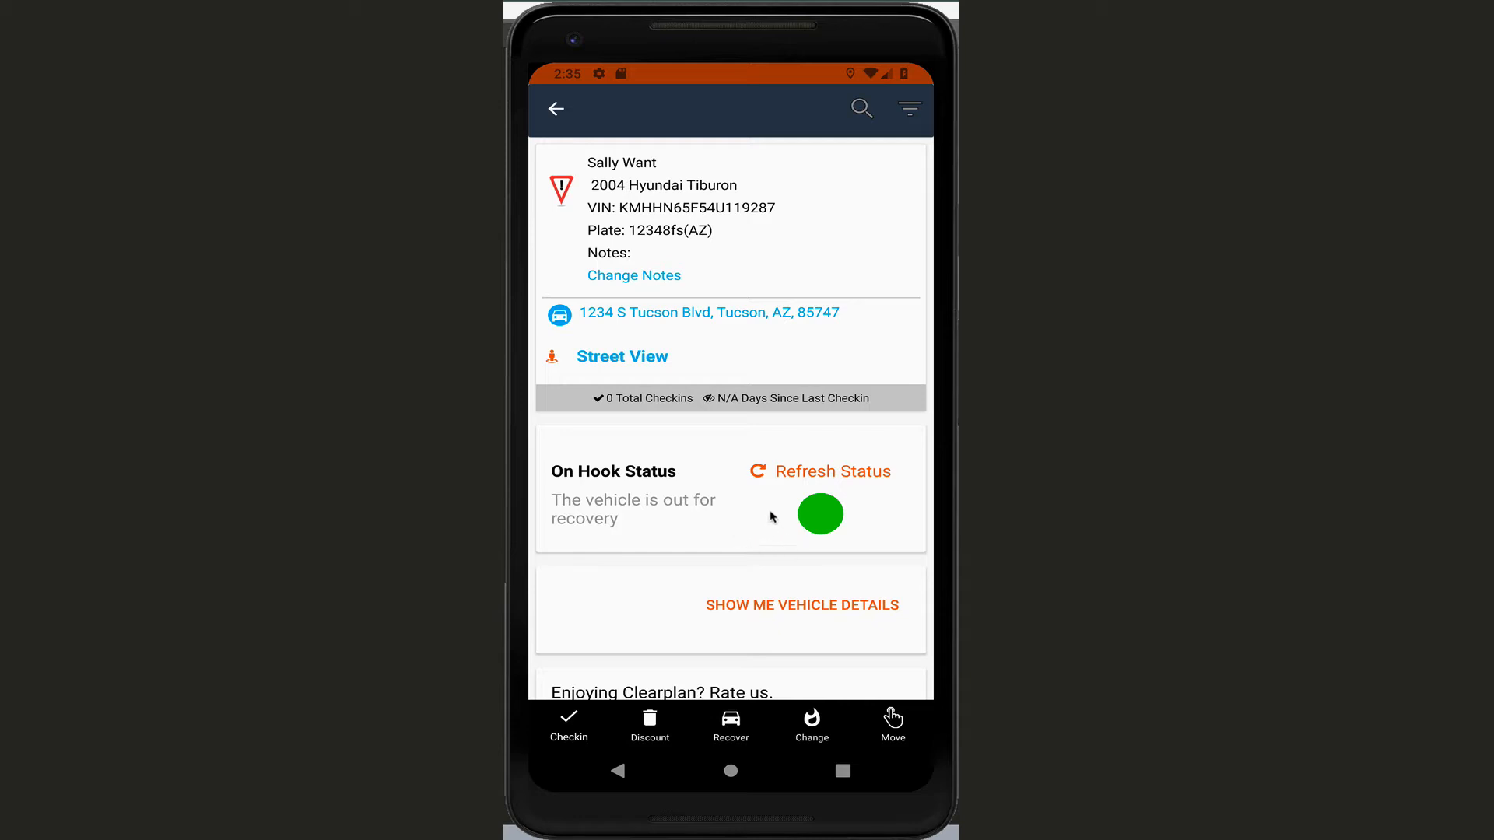
mouse_move(745, 521)
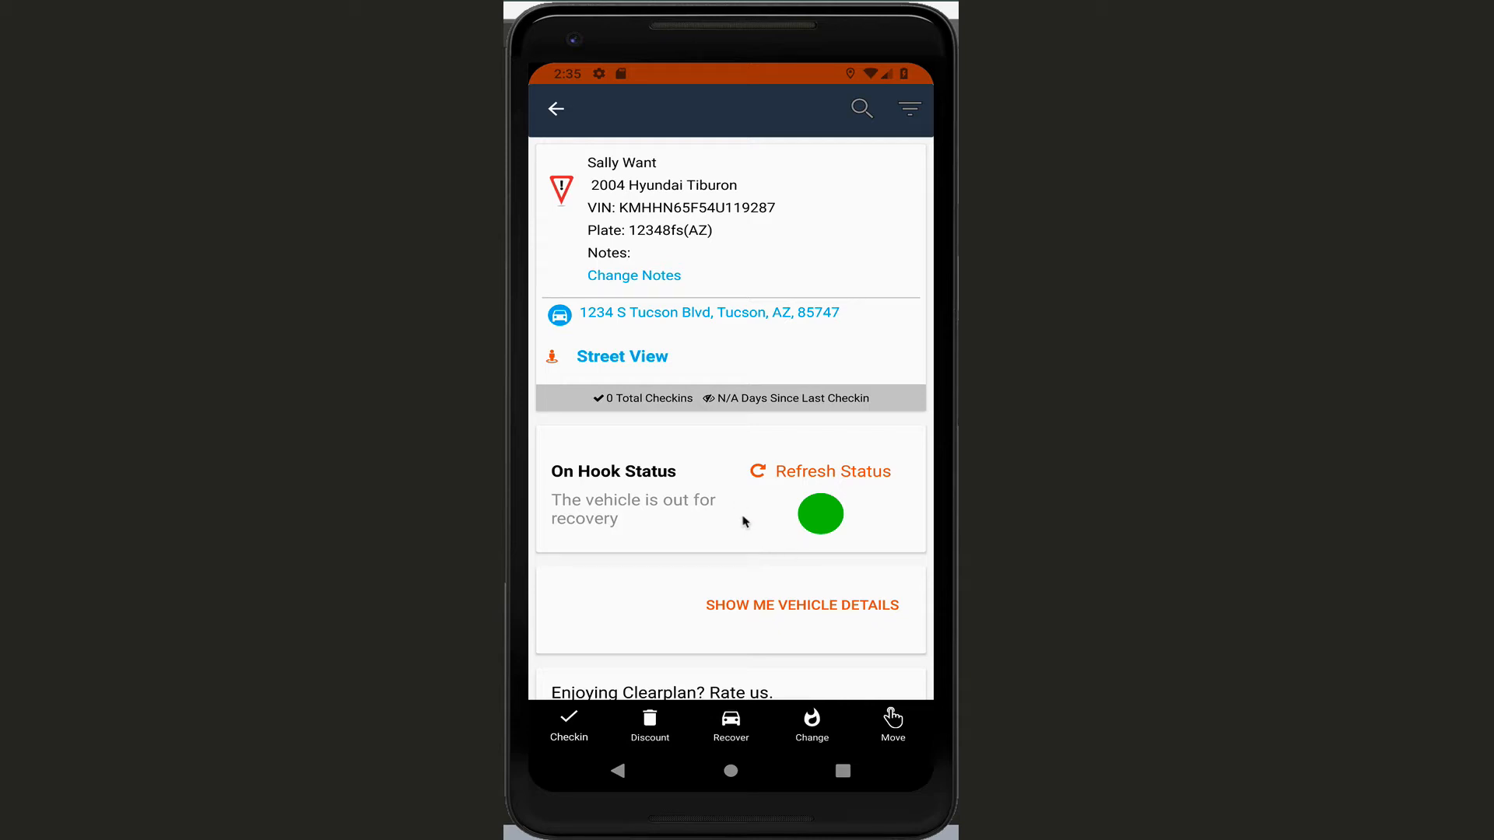
left_click(831, 470)
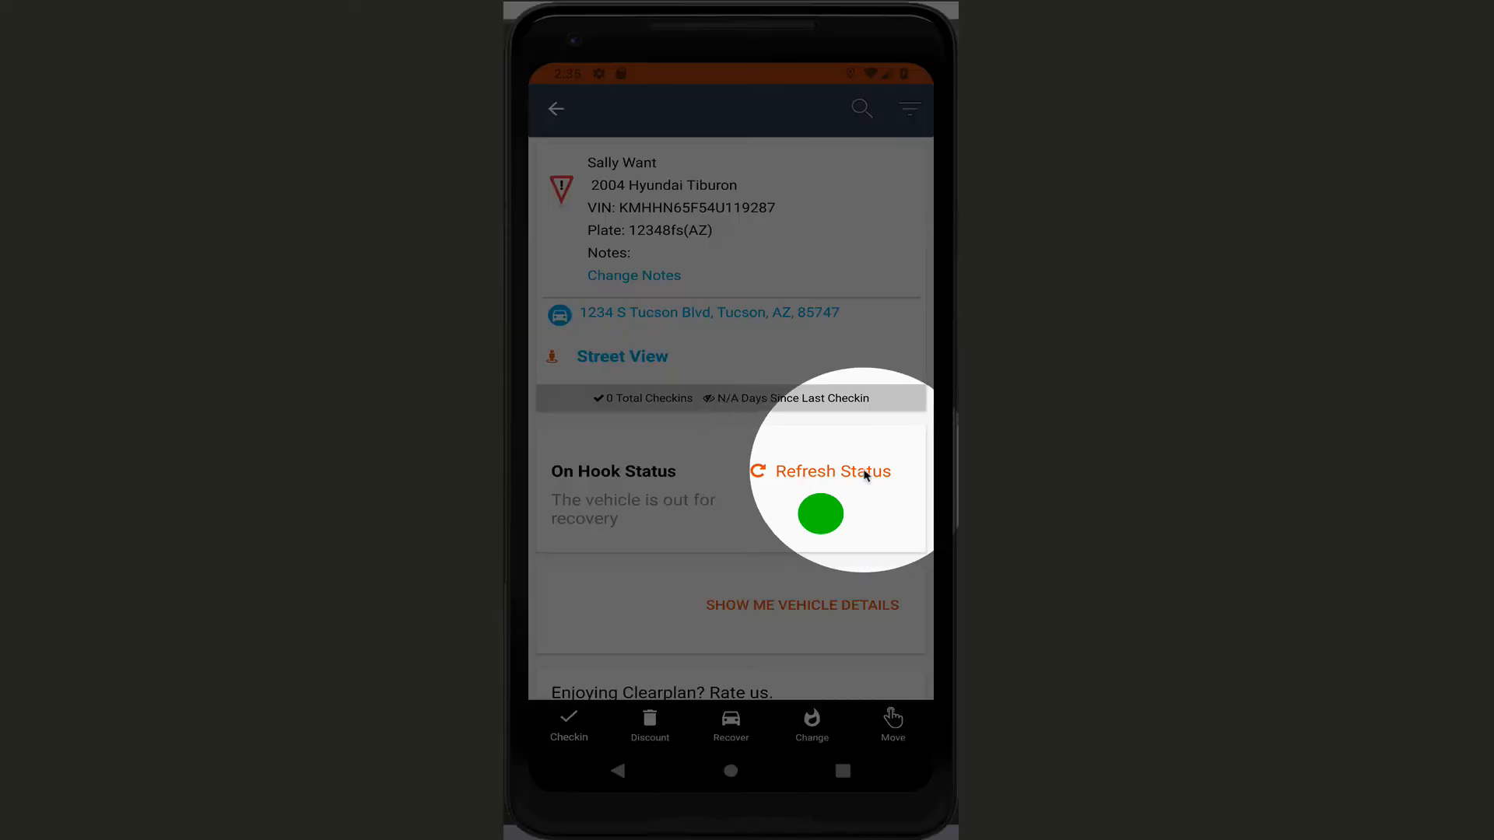
left_click(831, 470)
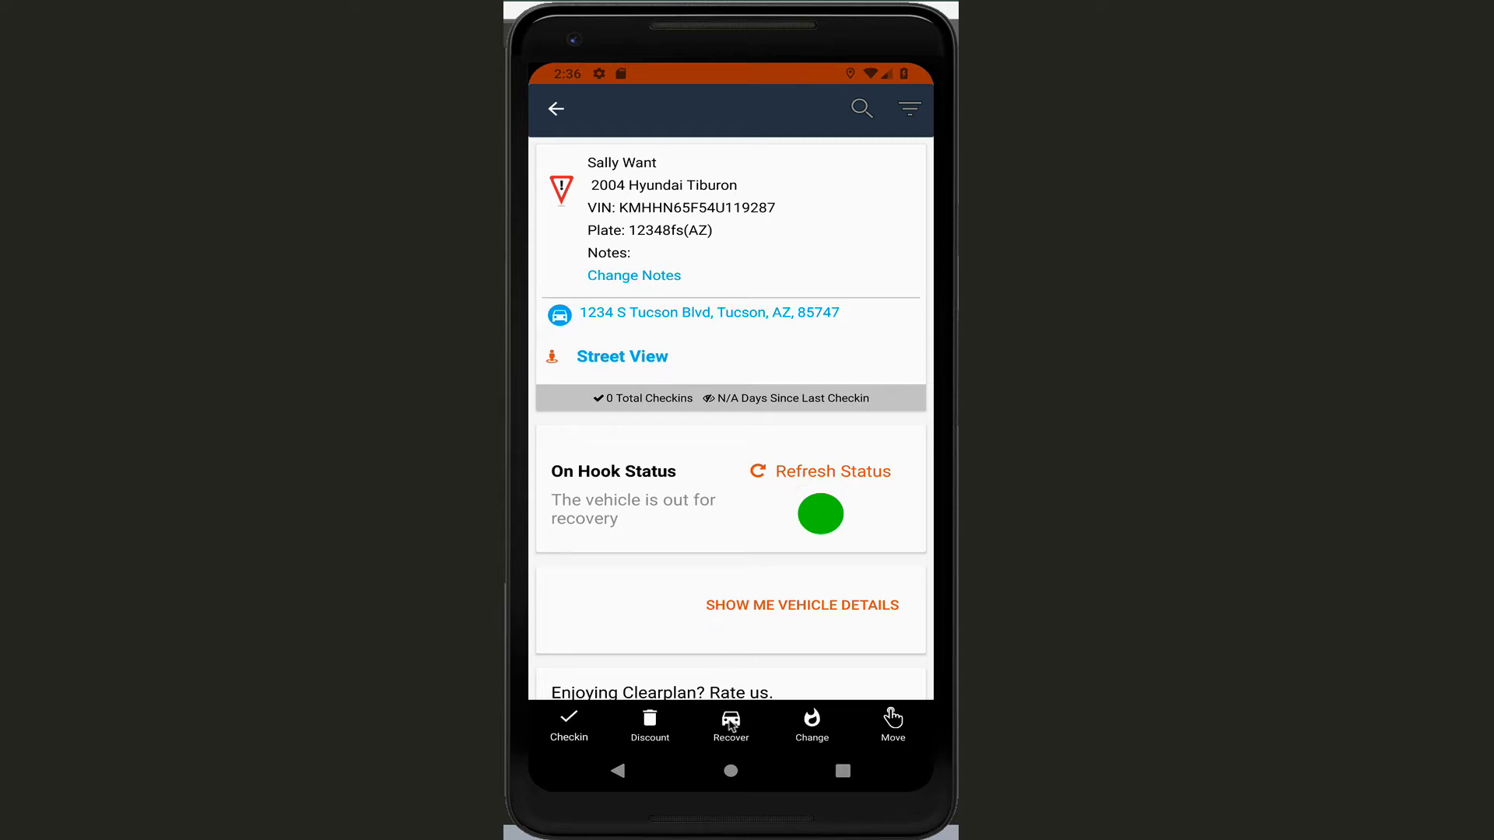
Step: Start recovery of the Tiburon and confirm it in the Vehicle On Hook dialog
left_click(732, 727)
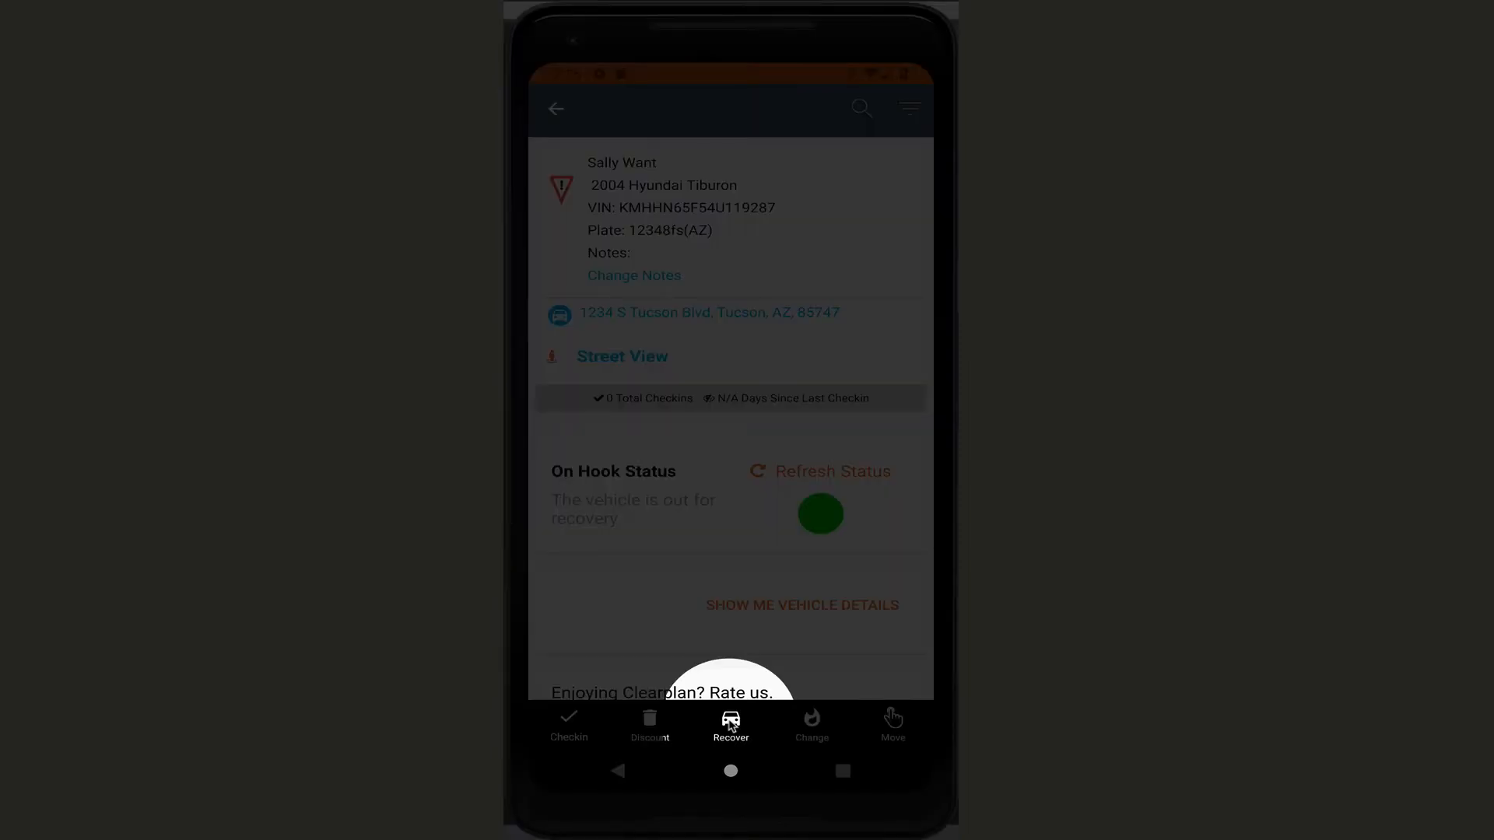
left_click(731, 727)
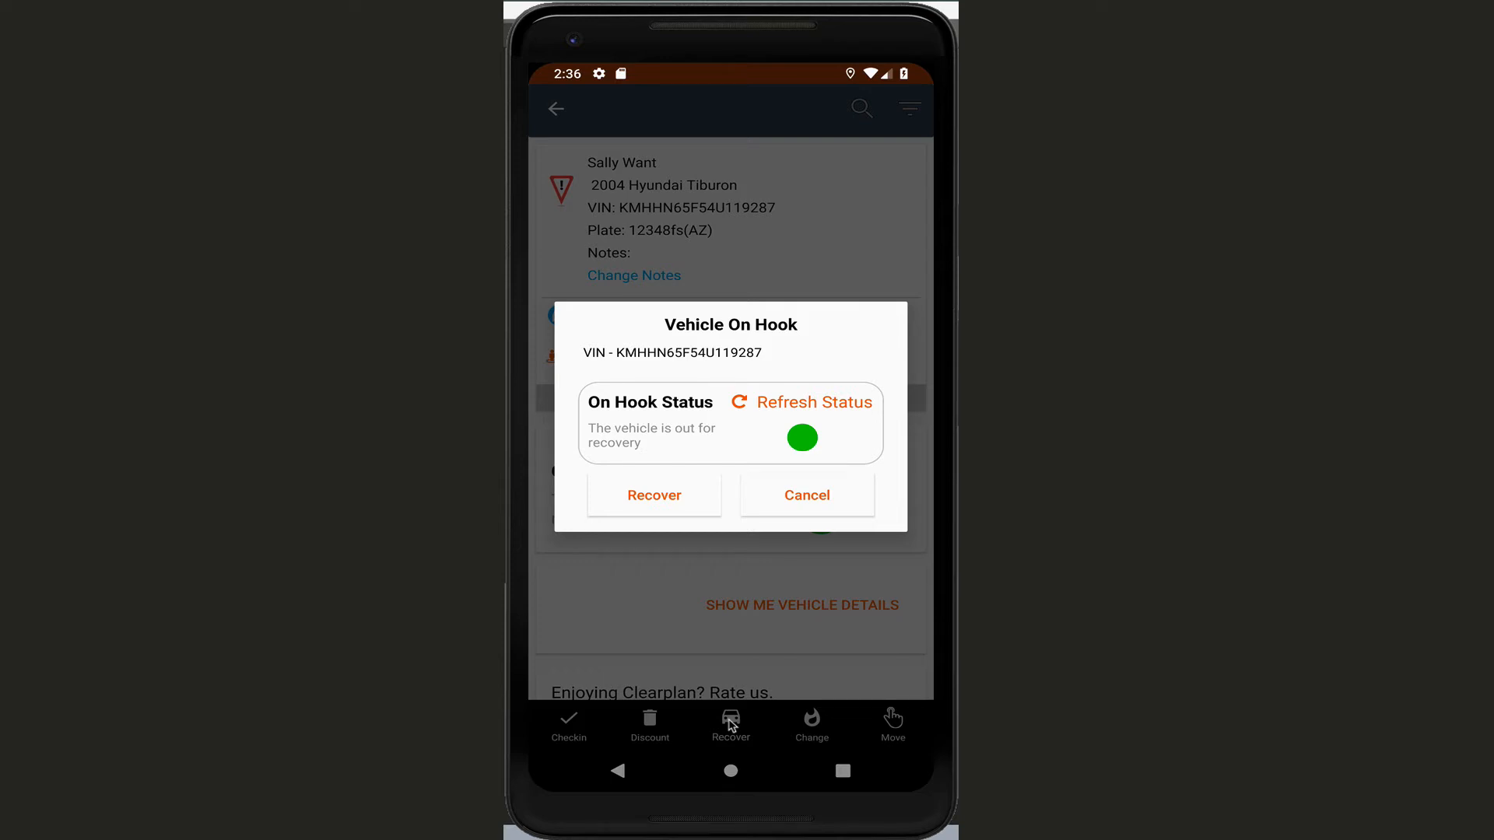
mouse_move(732, 710)
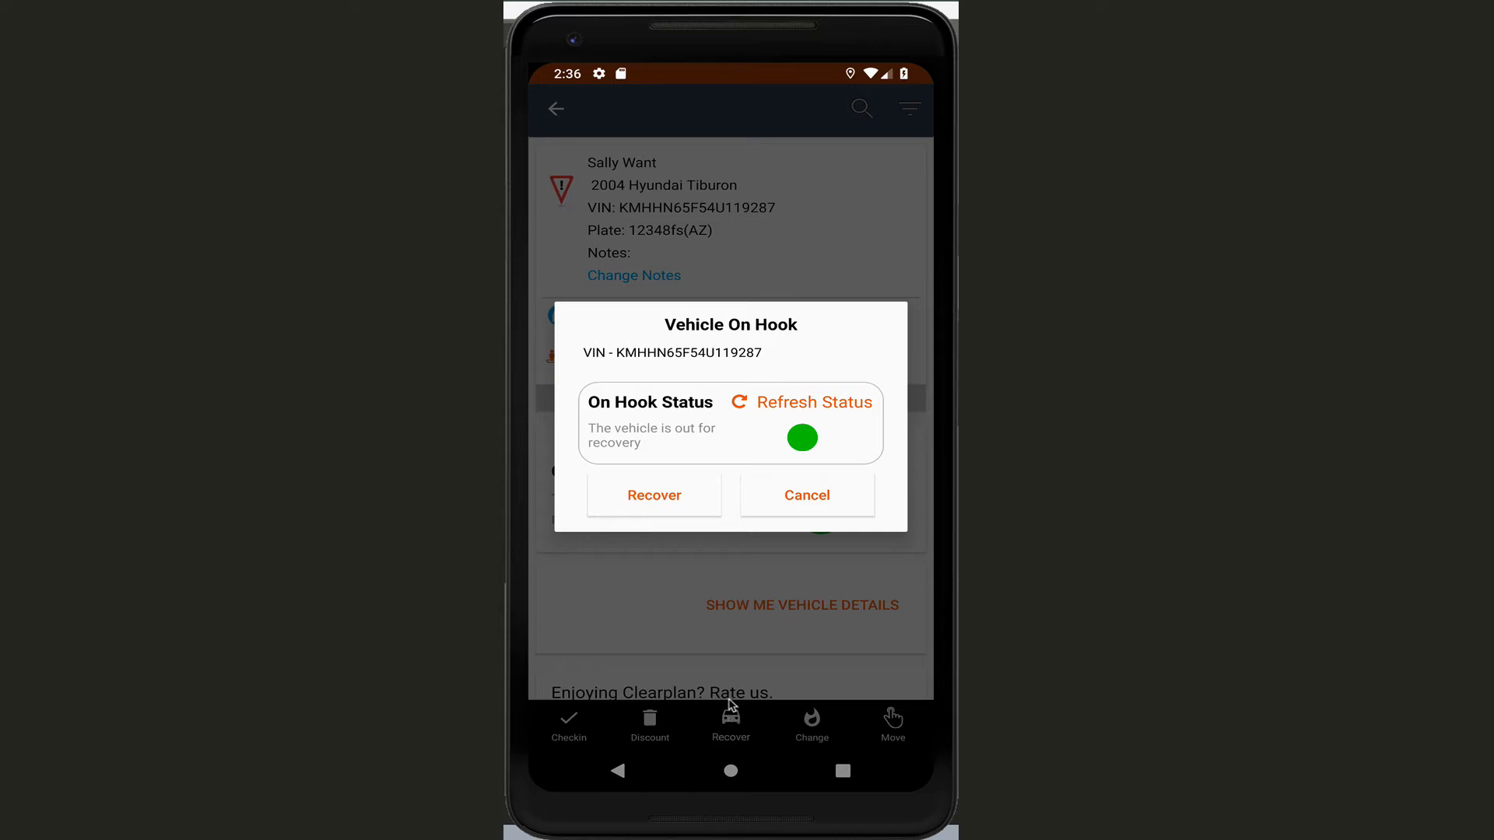
mouse_move(812, 436)
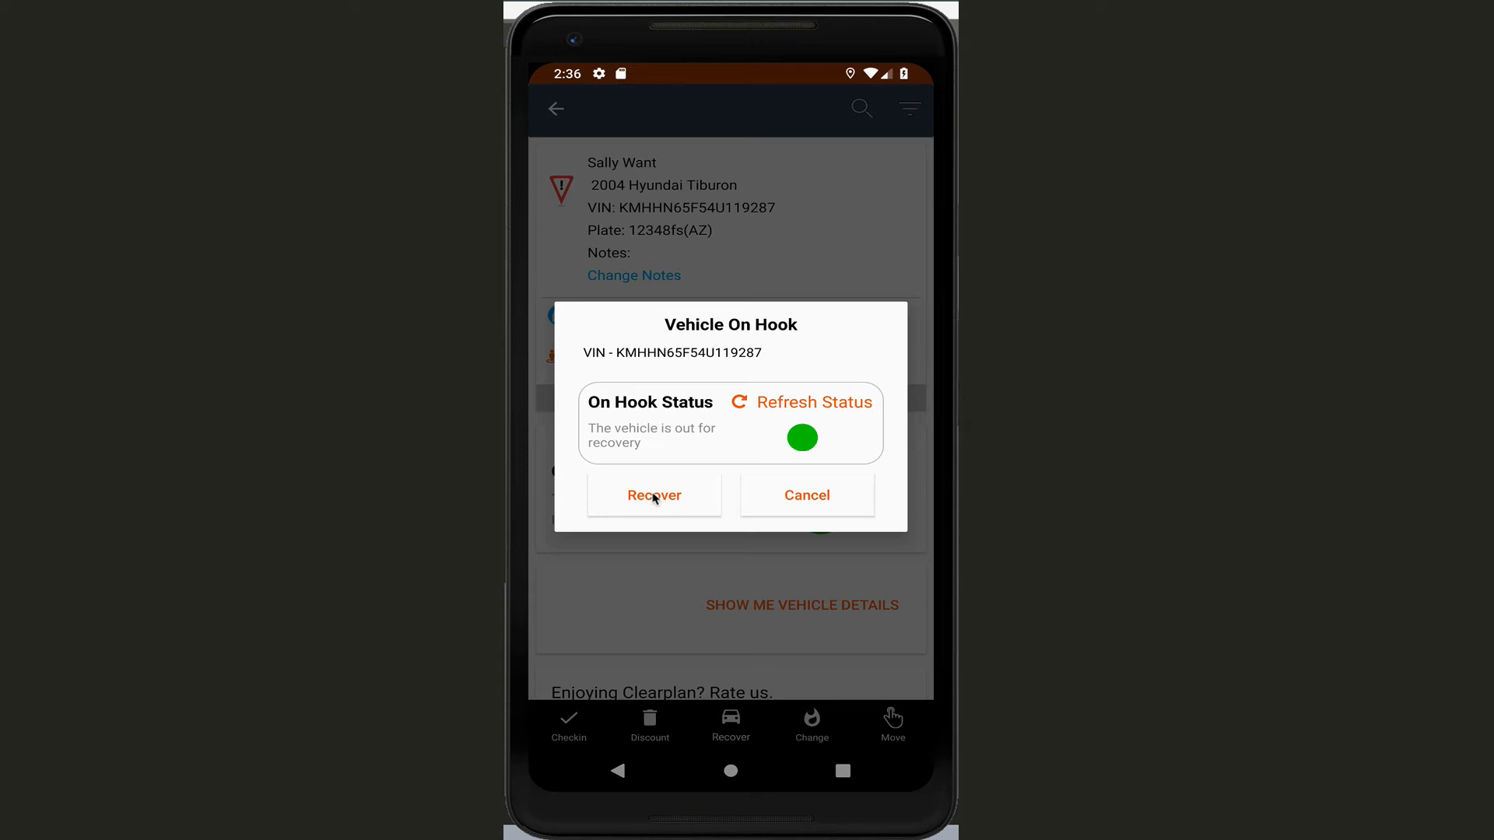
left_click(653, 495)
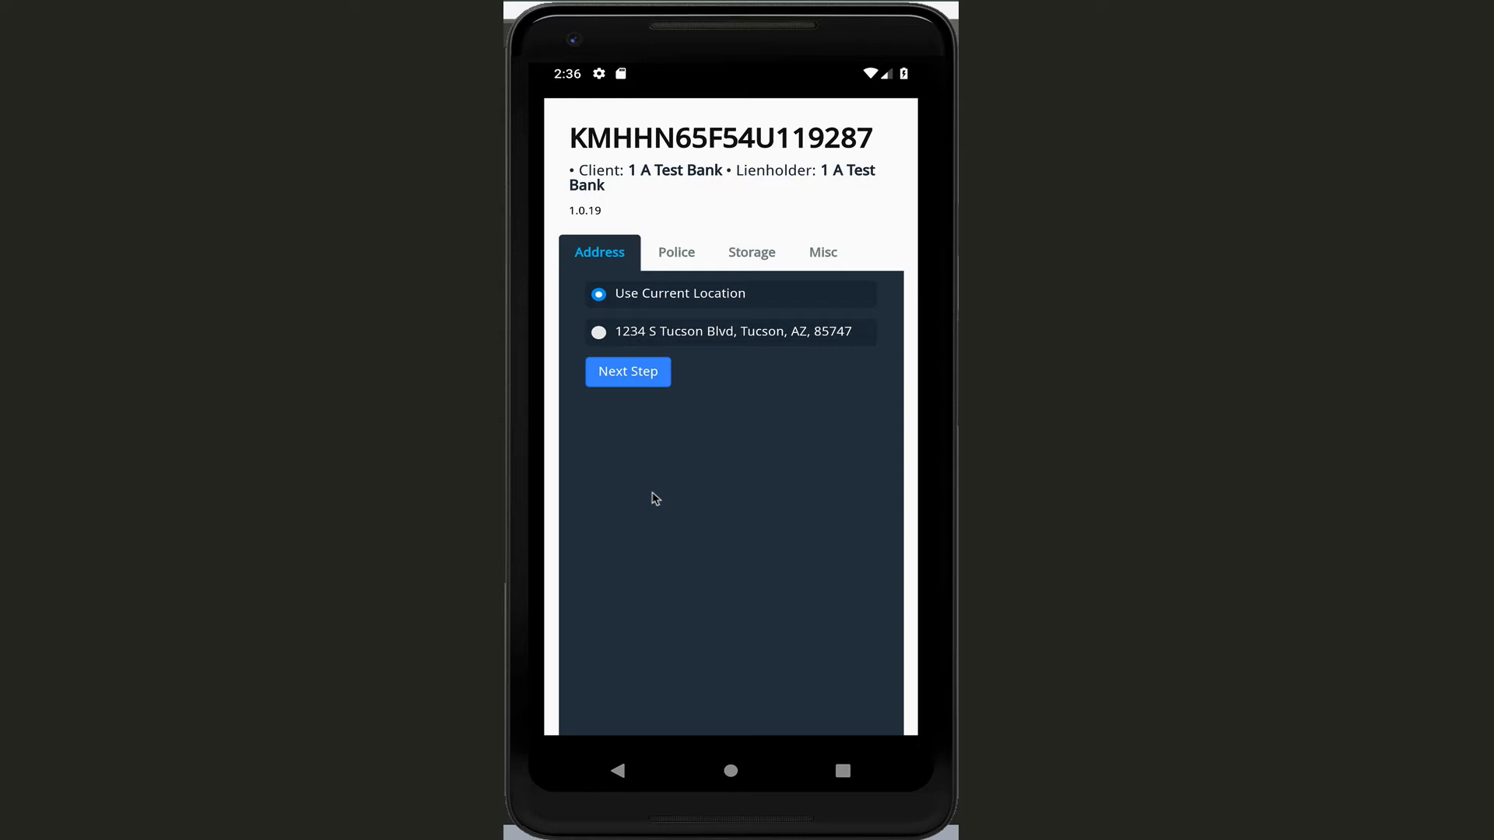
mouse_move(745, 448)
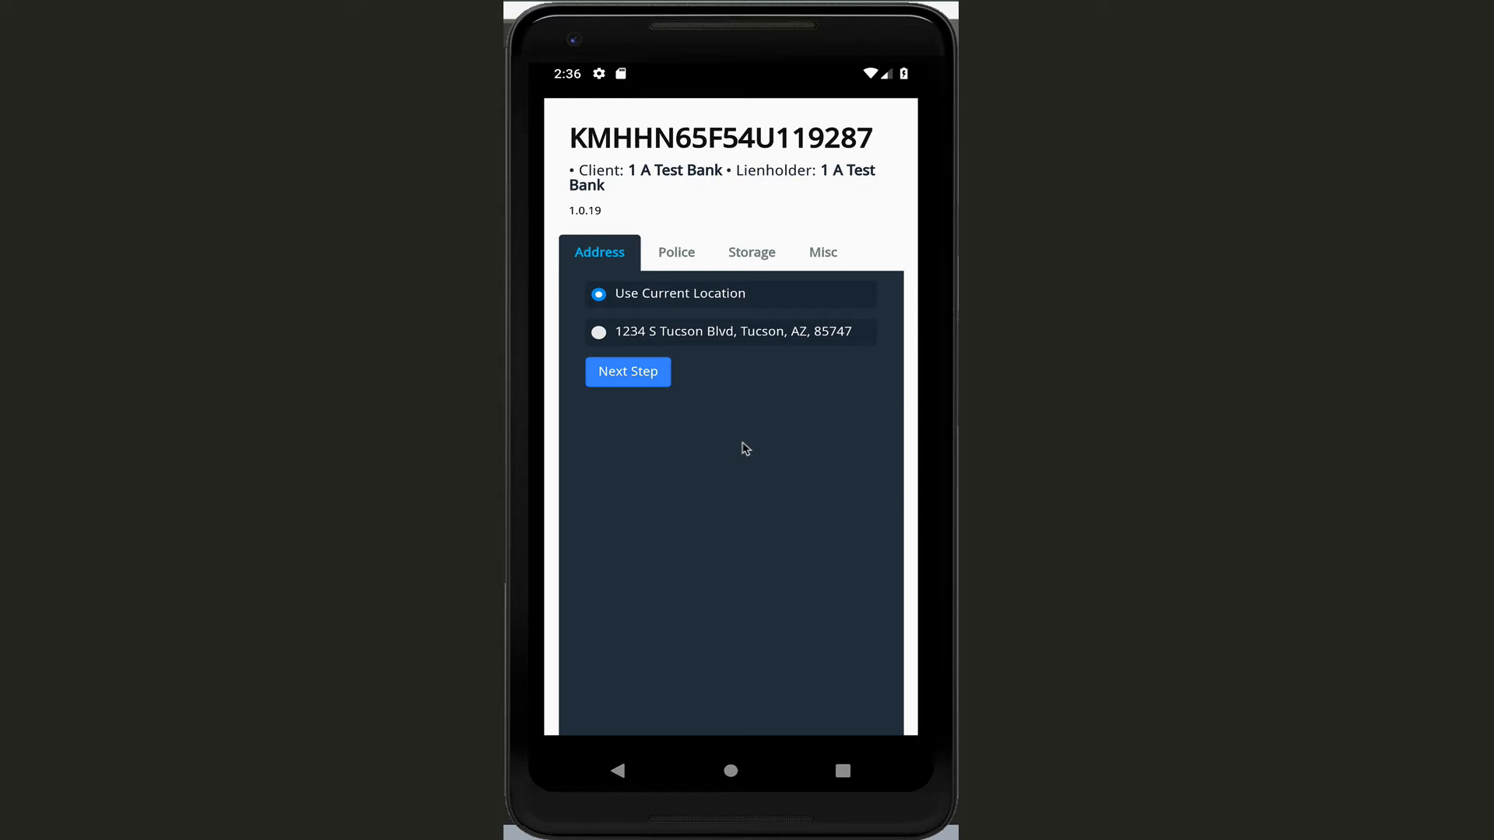
mouse_move(725, 408)
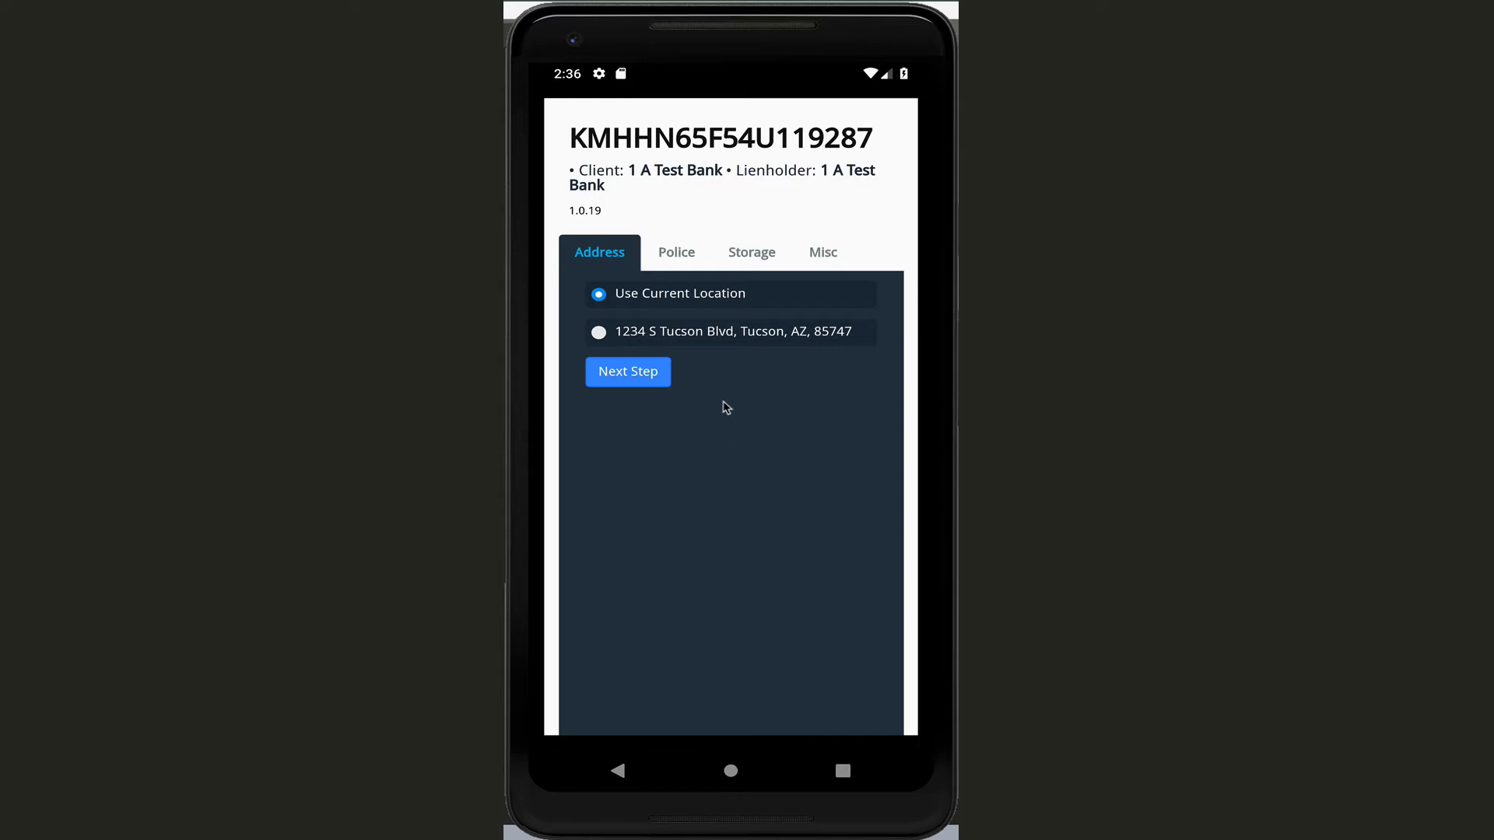
mouse_move(727, 389)
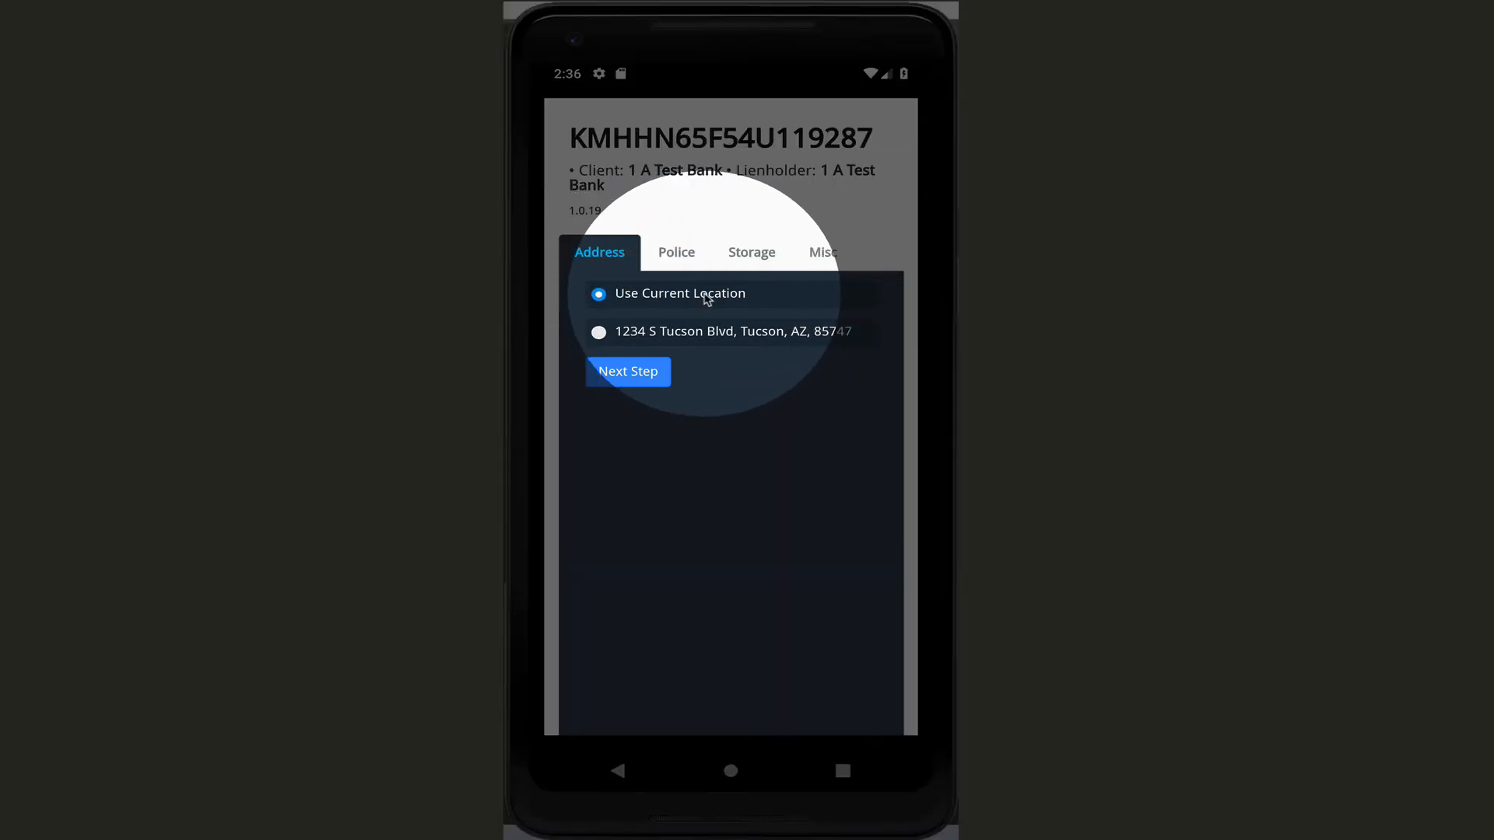
left_click(597, 332)
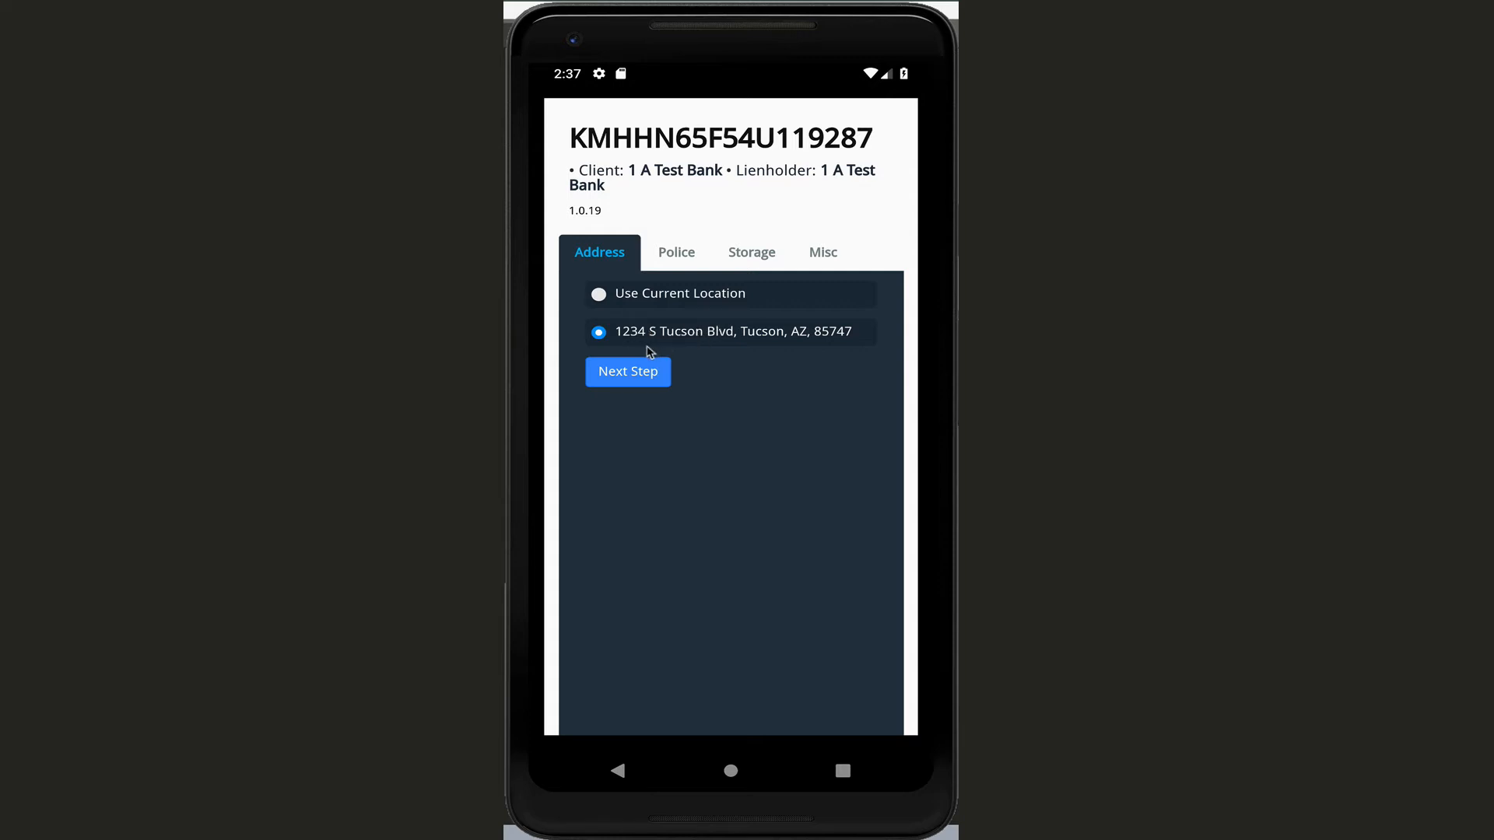
left_click(676, 252)
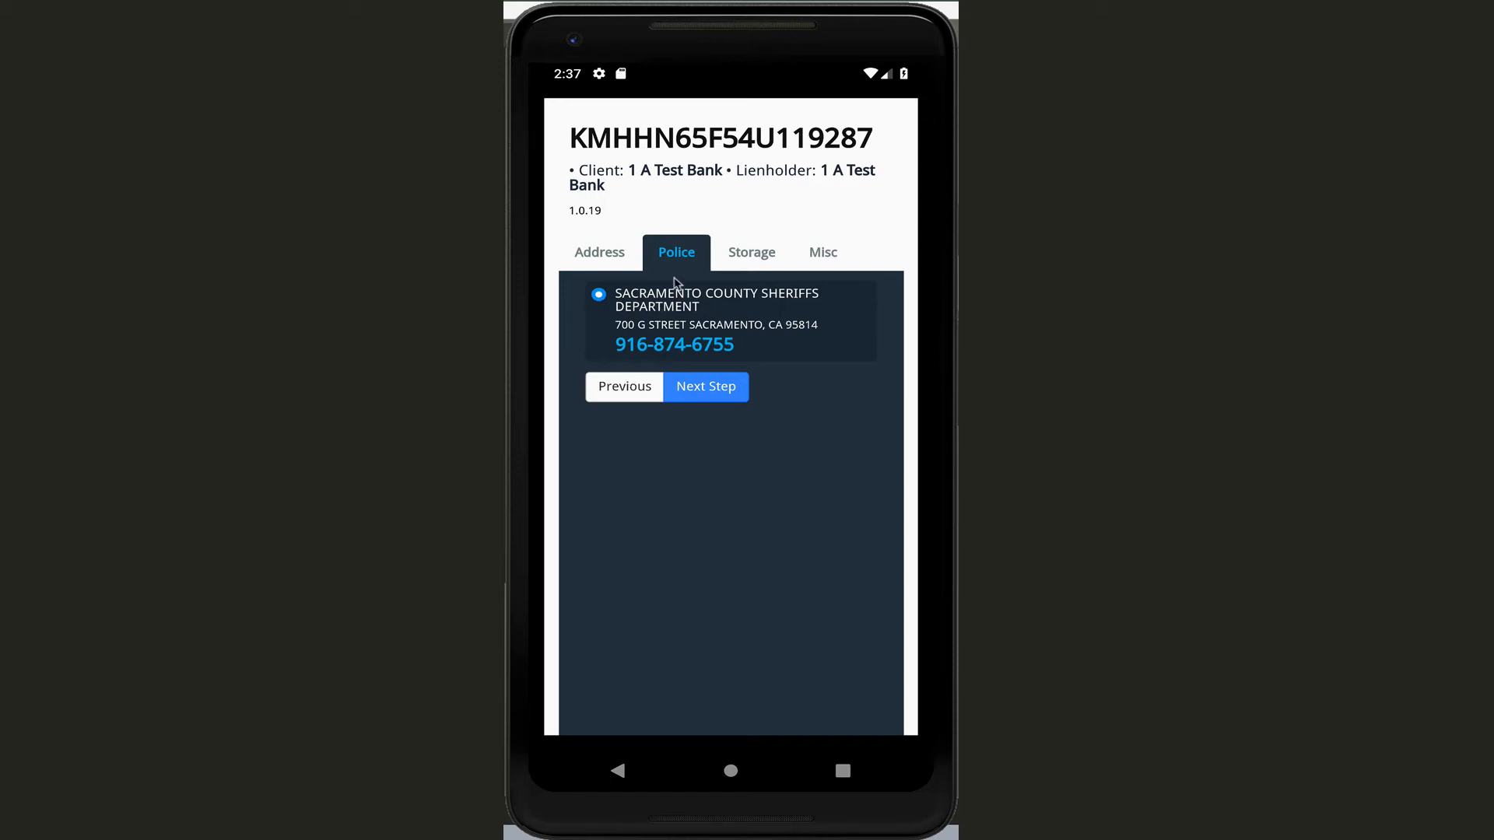
mouse_move(831, 358)
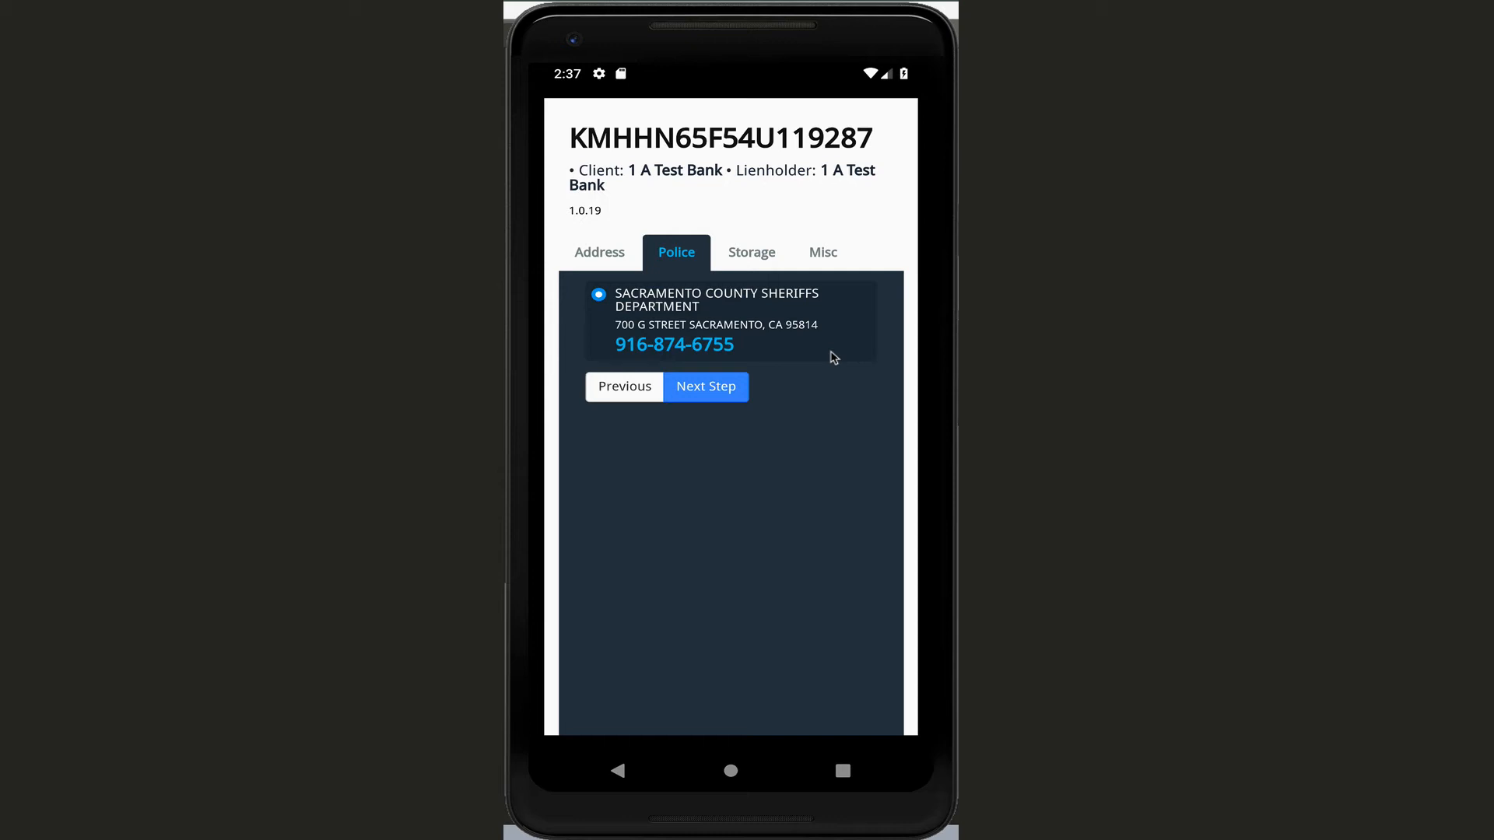
mouse_move(646, 317)
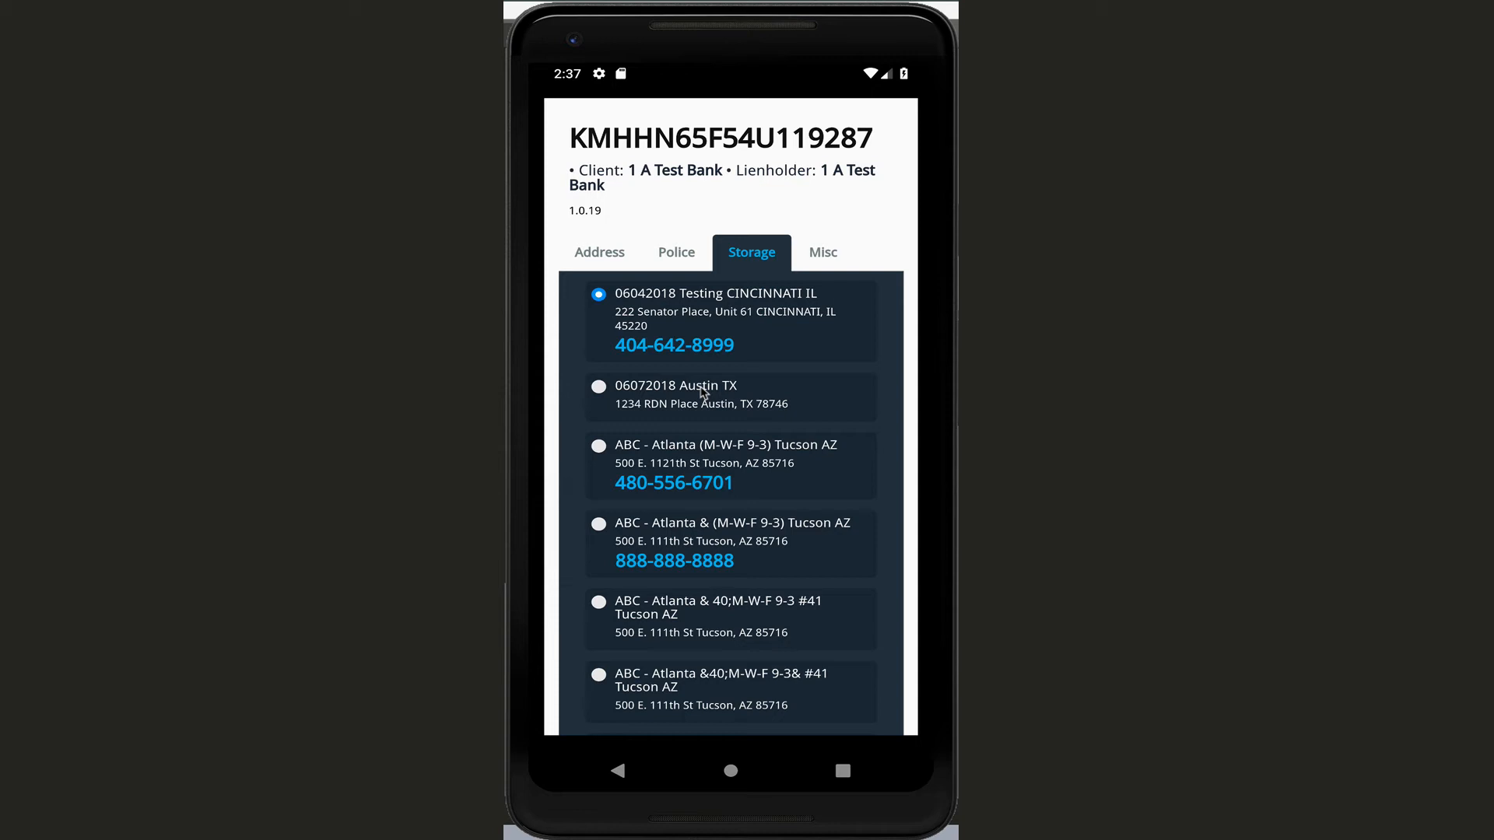
Step: Keep Turner's Scottsdale Storage, Scottsdale AZ as the storage lot and continue
scroll("down", 3)
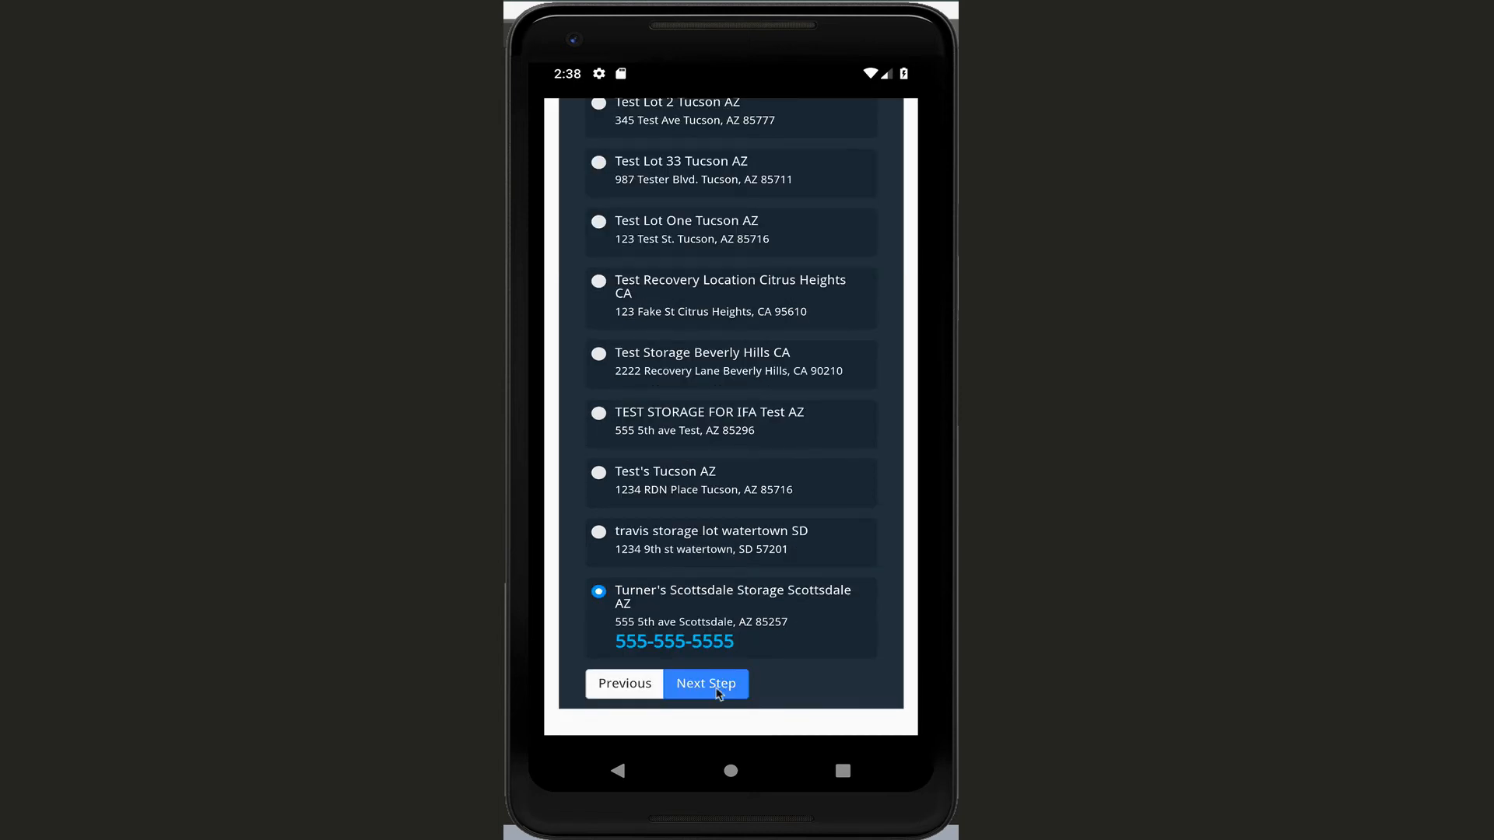
left_click(705, 684)
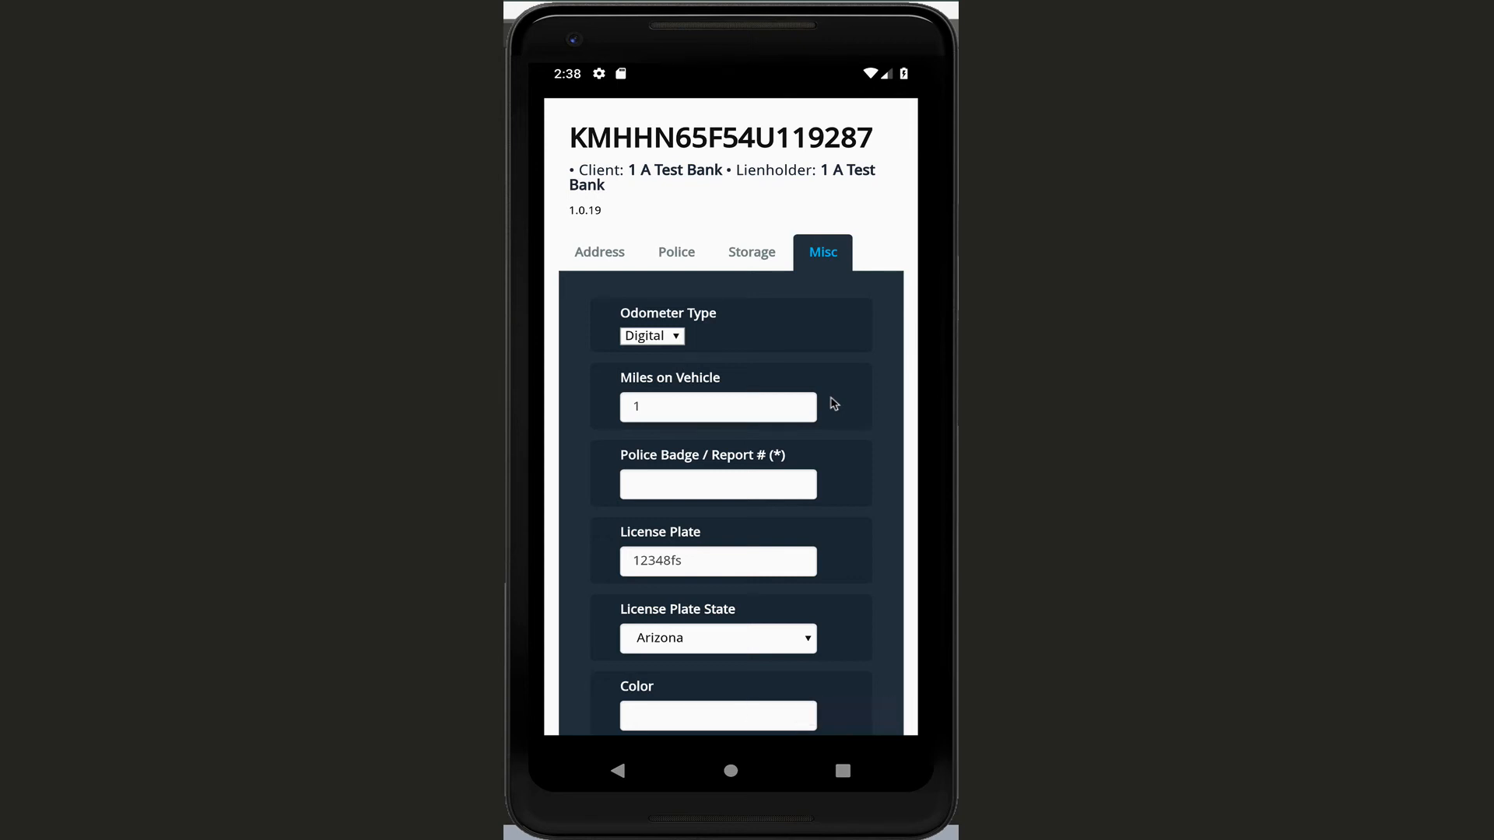
mouse_move(702, 328)
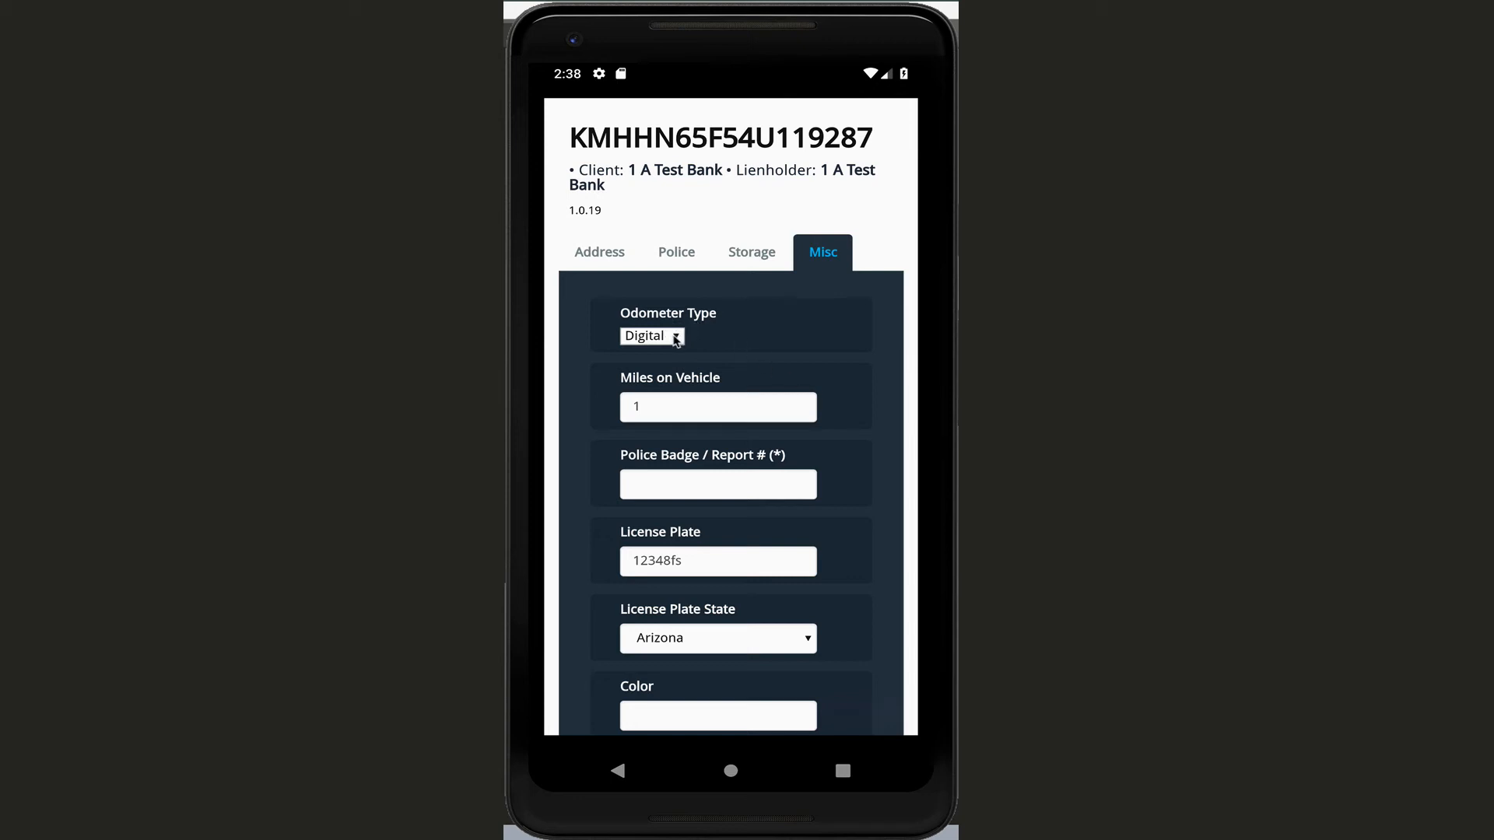
Step: Record a Digital odometer reading of 108999 miles and vehicle colour Red
left_click(652, 336)
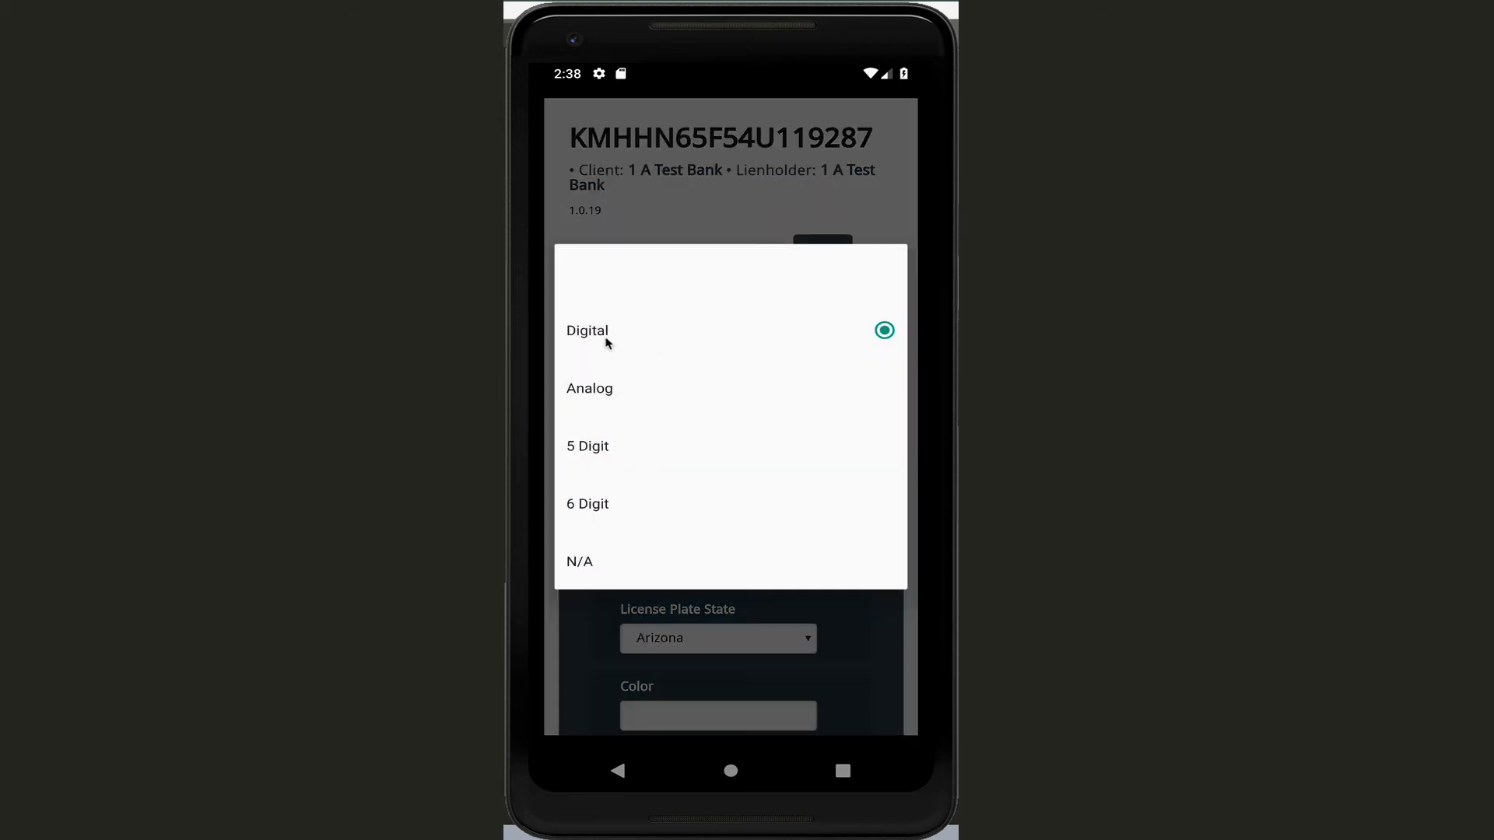
left_click(587, 330)
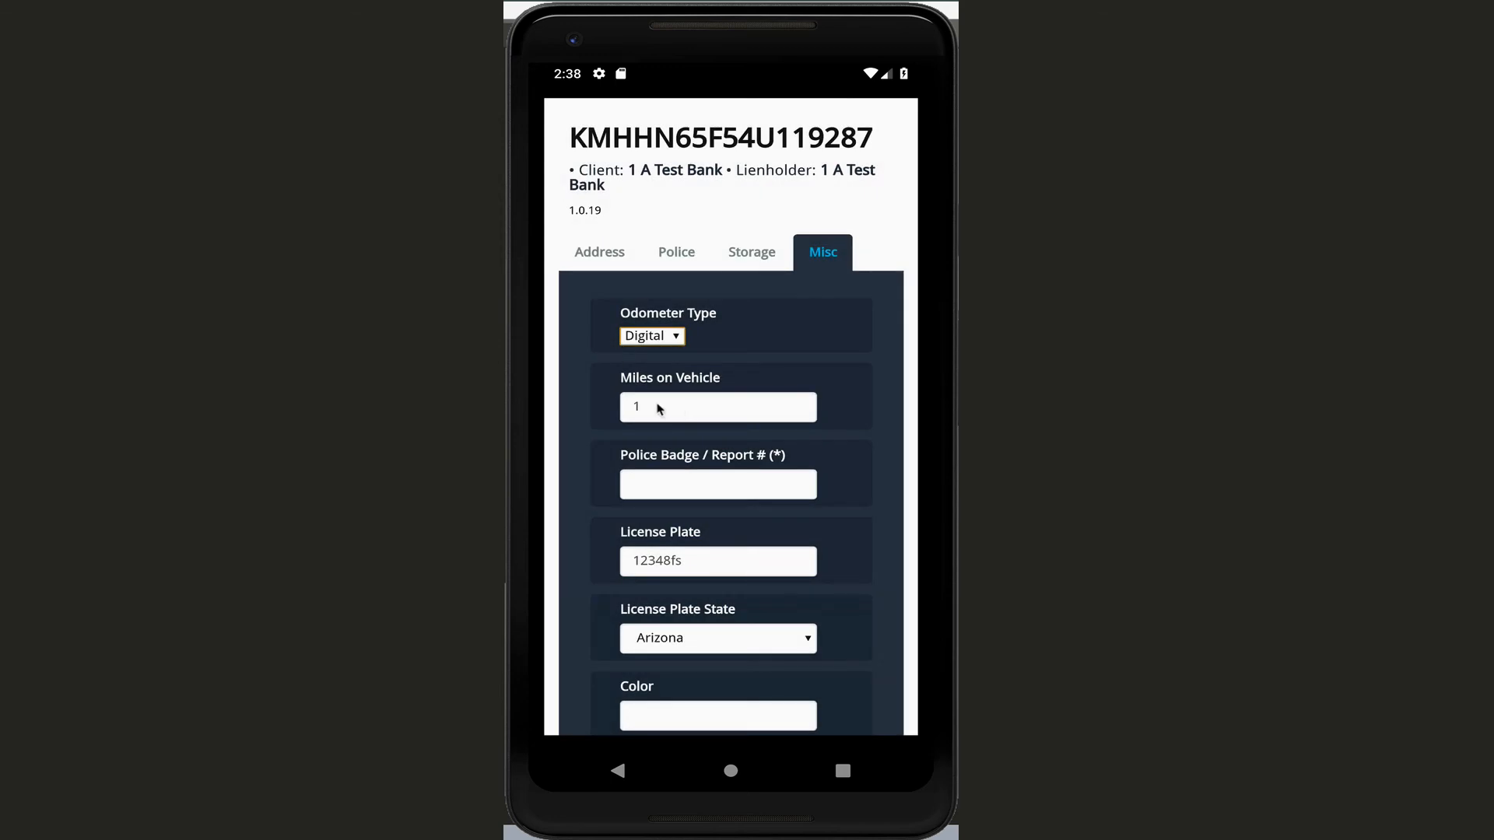
left_click(718, 406)
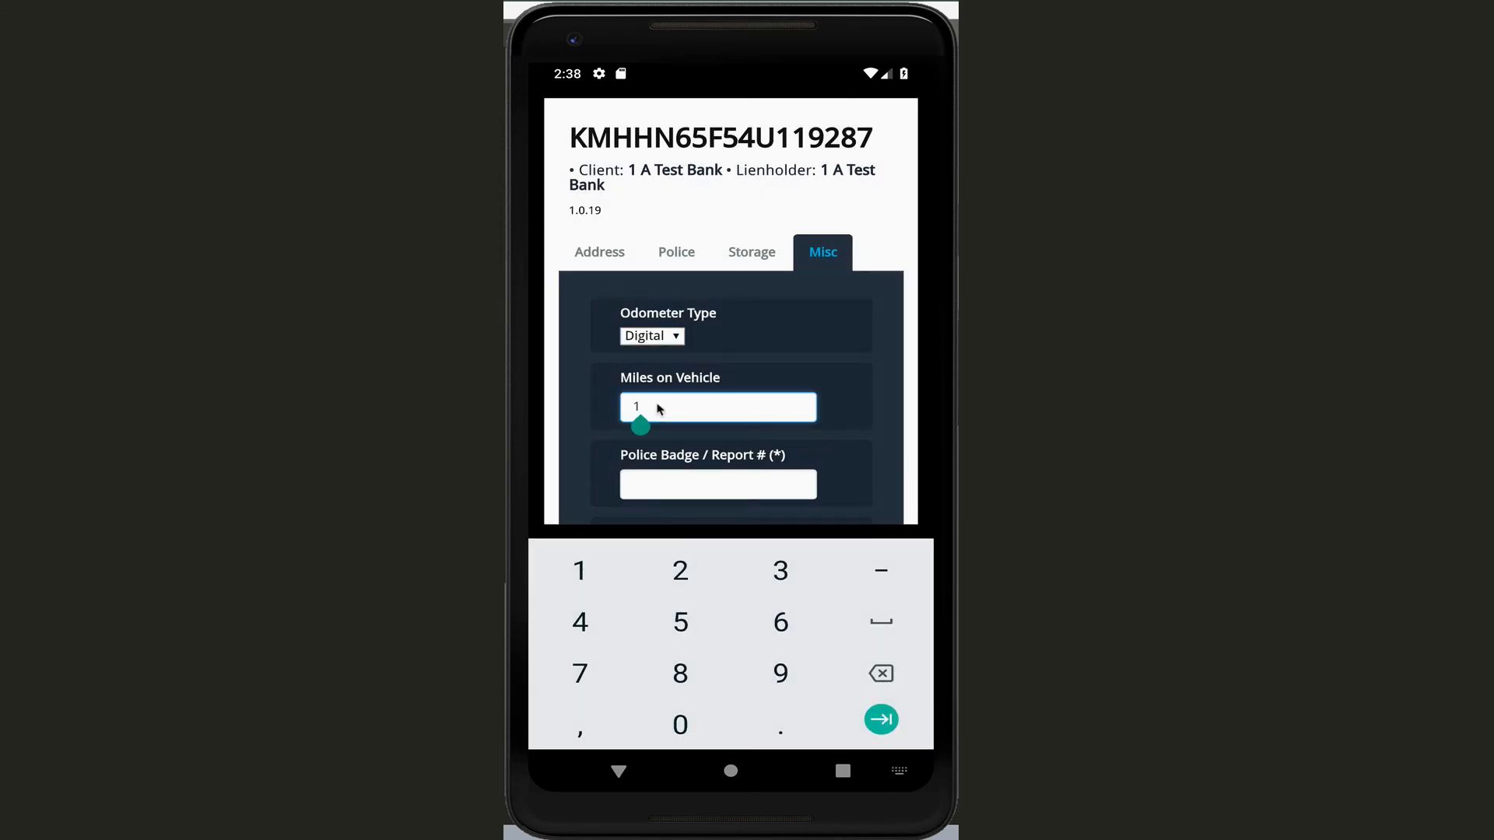
type("08999")
left_click(718, 484)
type("123")
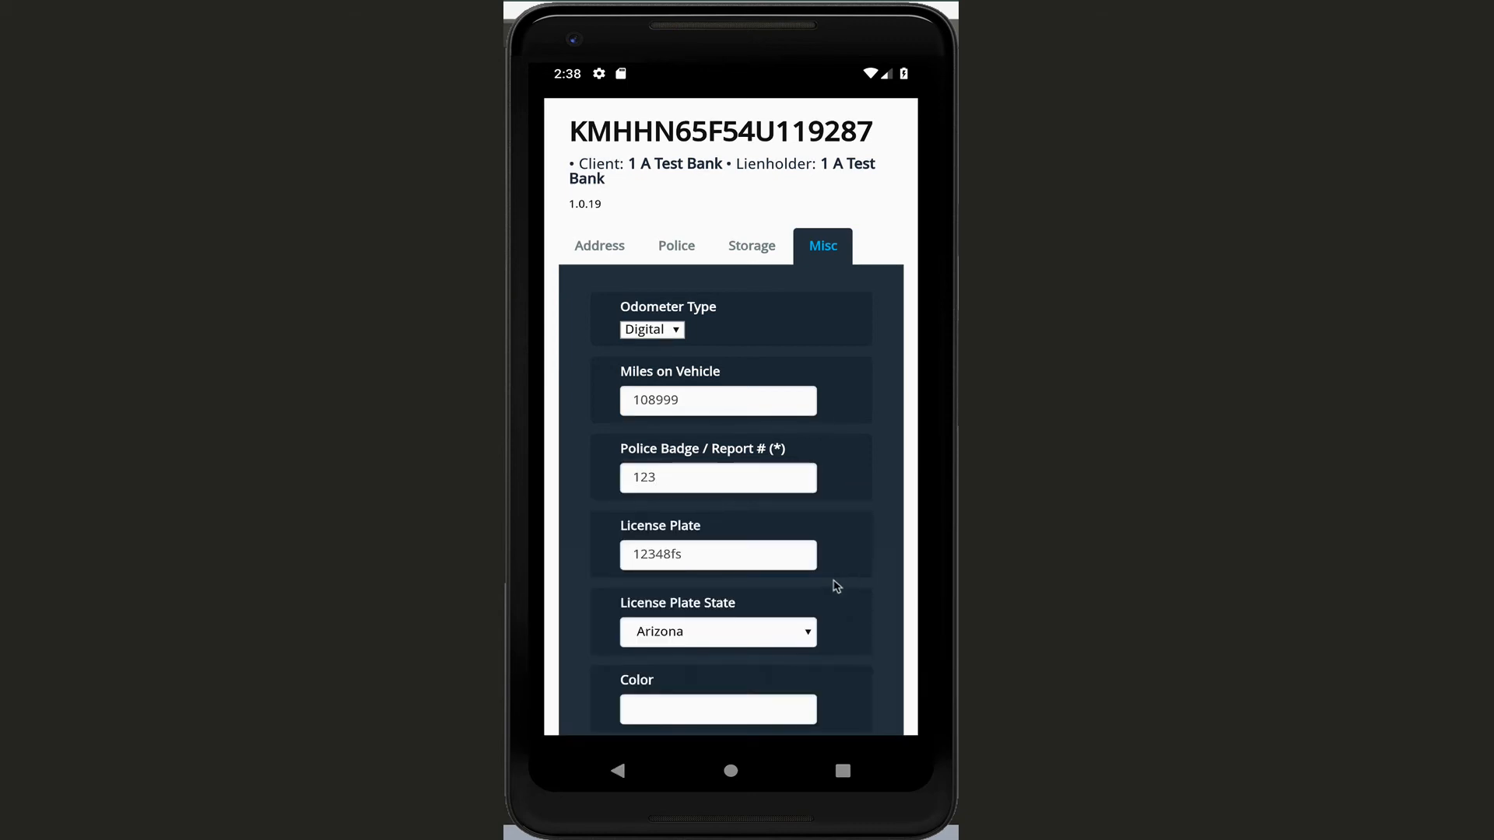
mouse_move(777, 624)
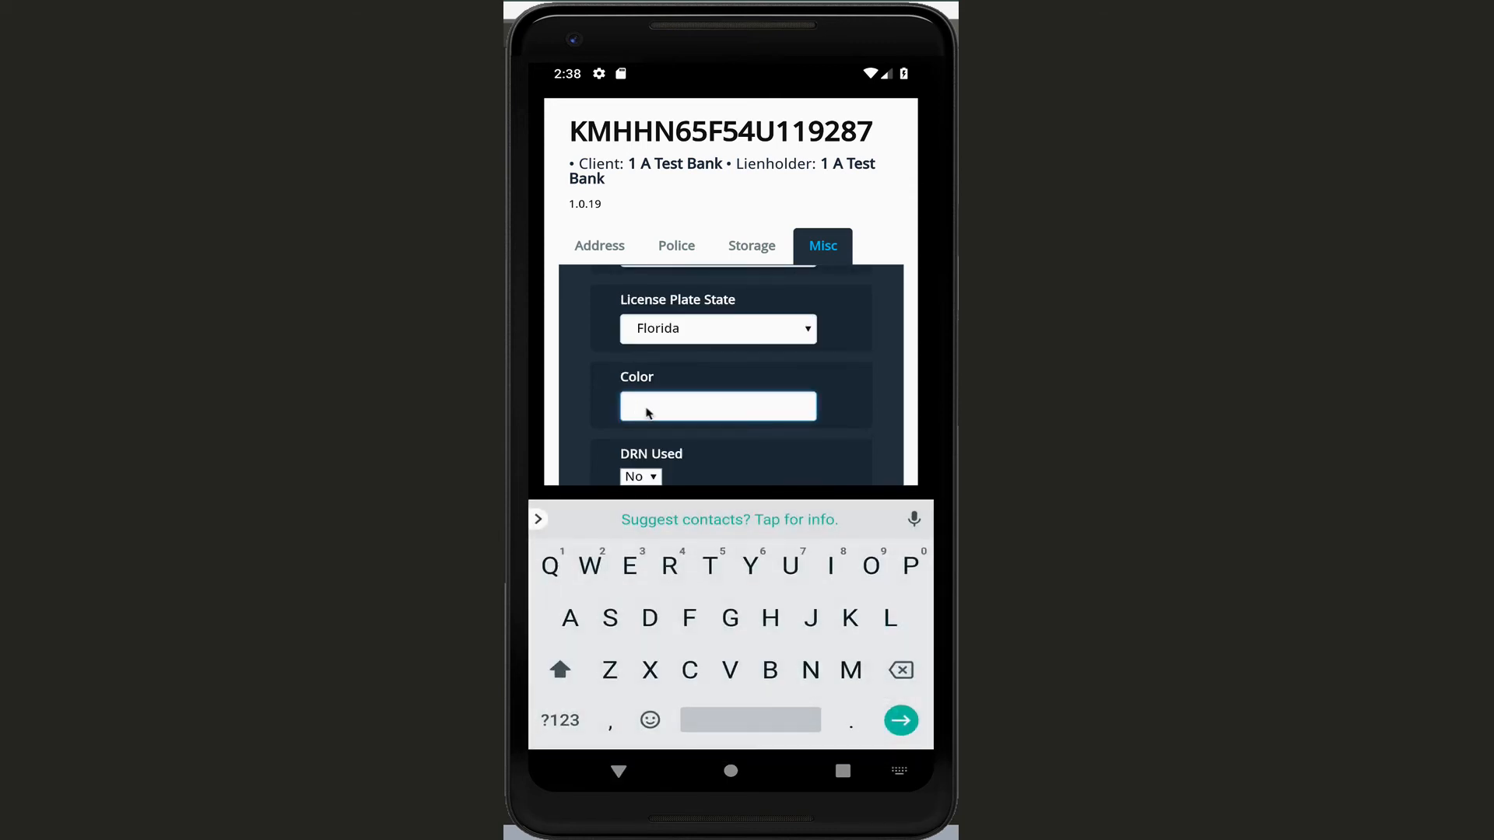
type("Red")
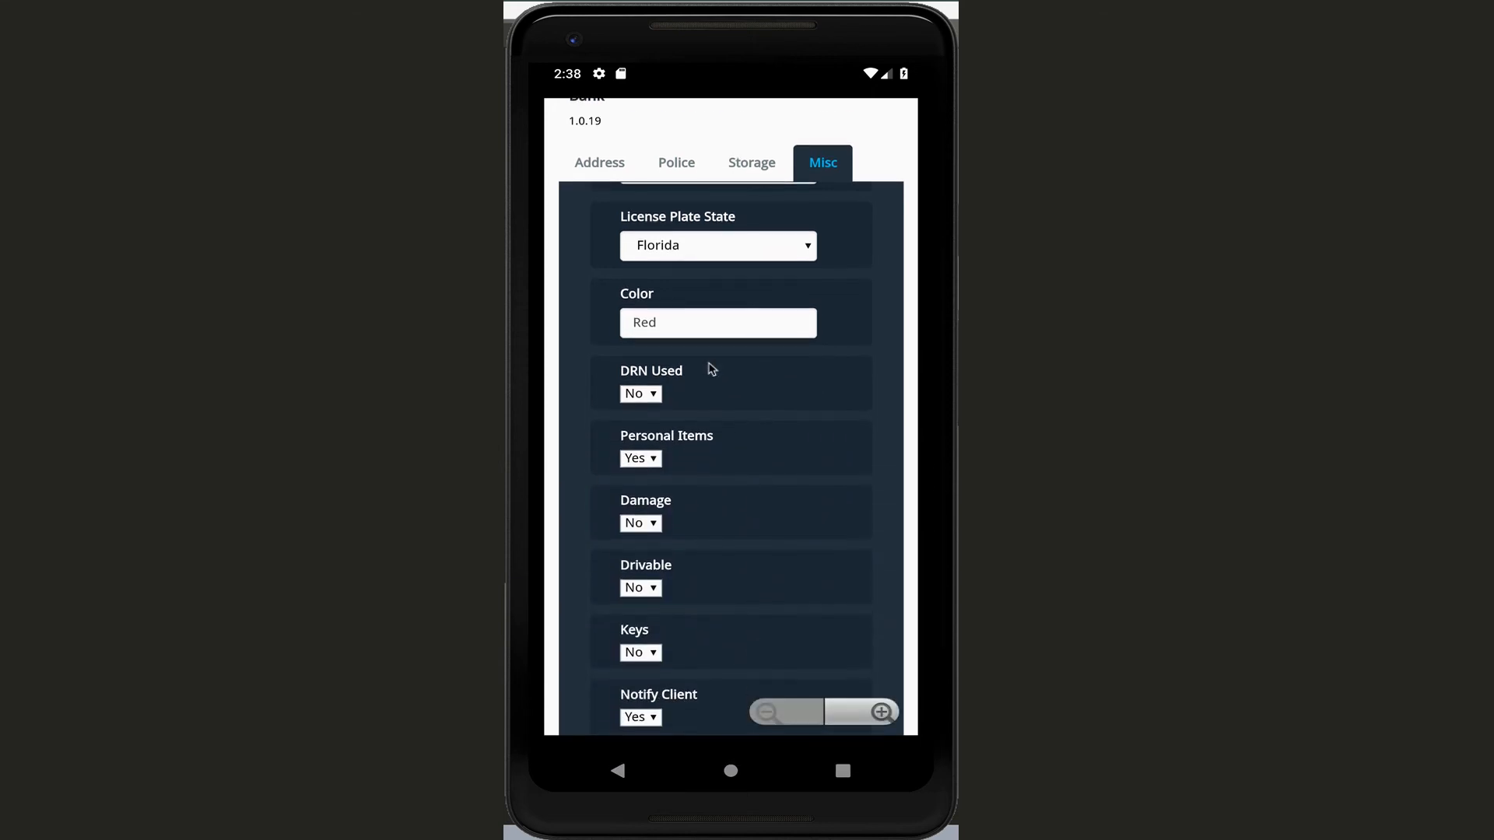
Step: Set DRN Used to No, Drivable to Yes and Notify Client to Yes
scroll("down", 3)
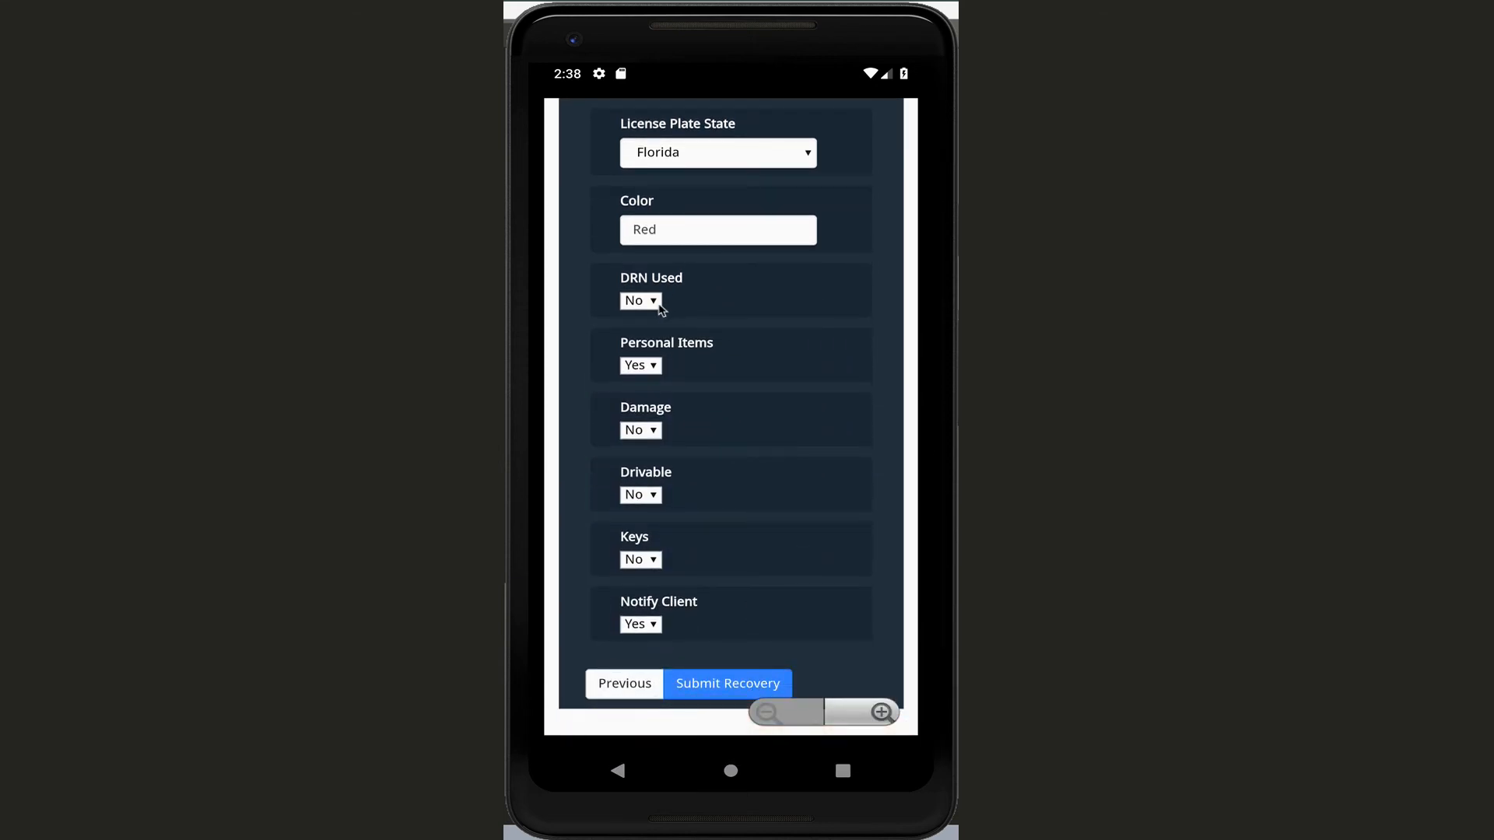
left_click(639, 300)
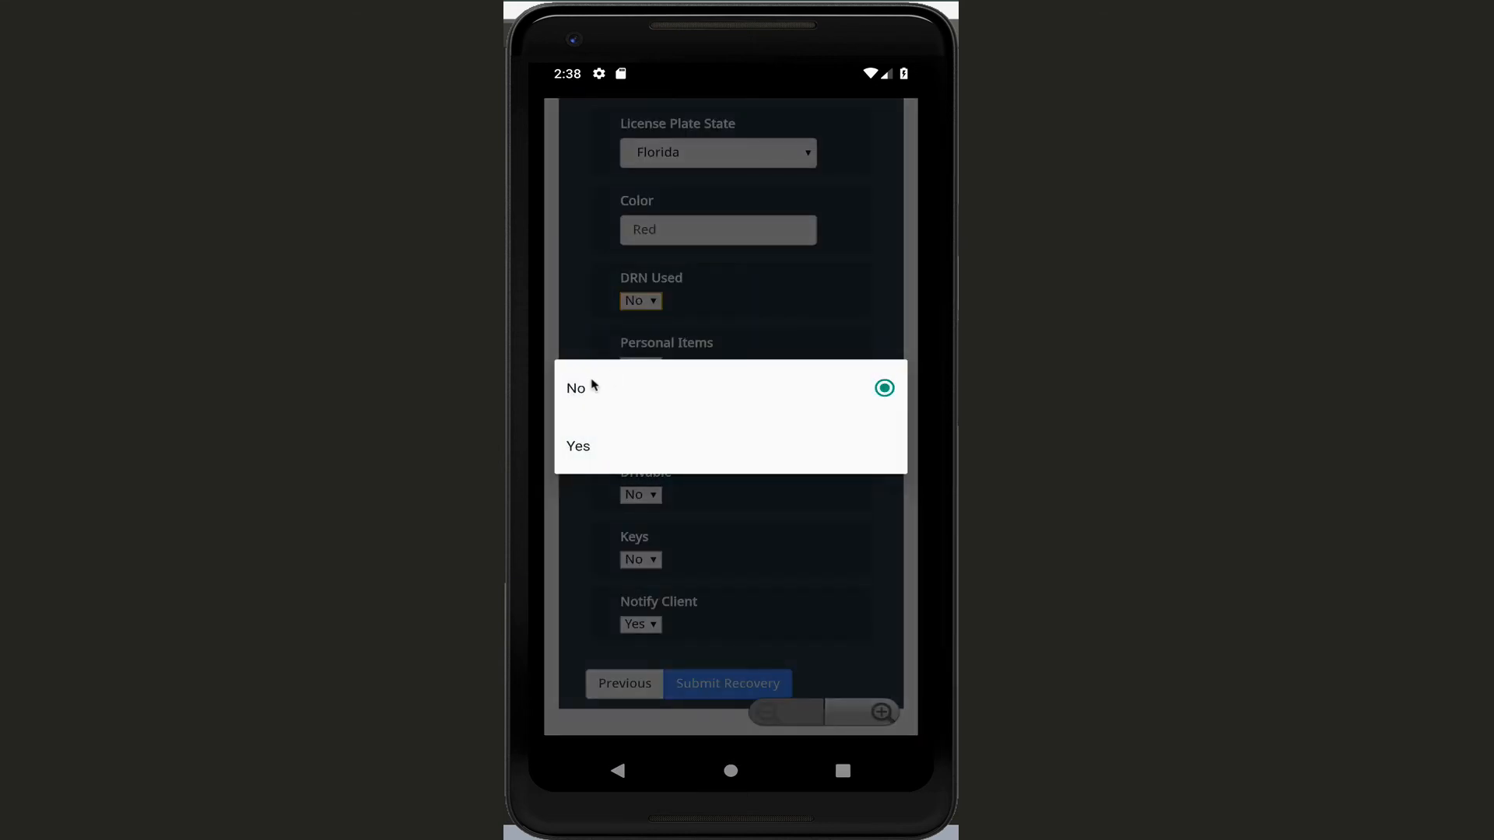
left_click(578, 447)
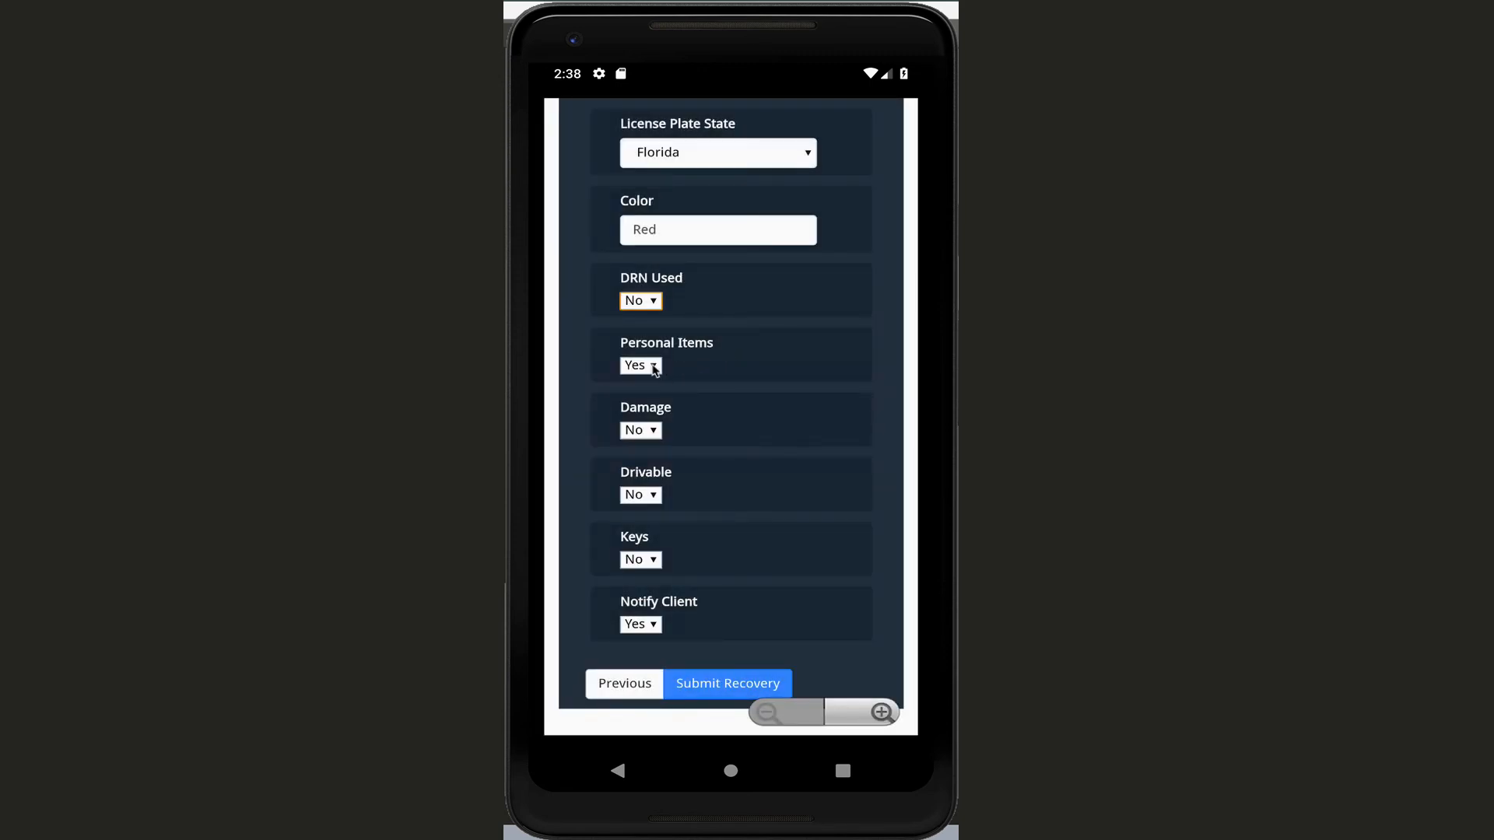
mouse_move(641, 464)
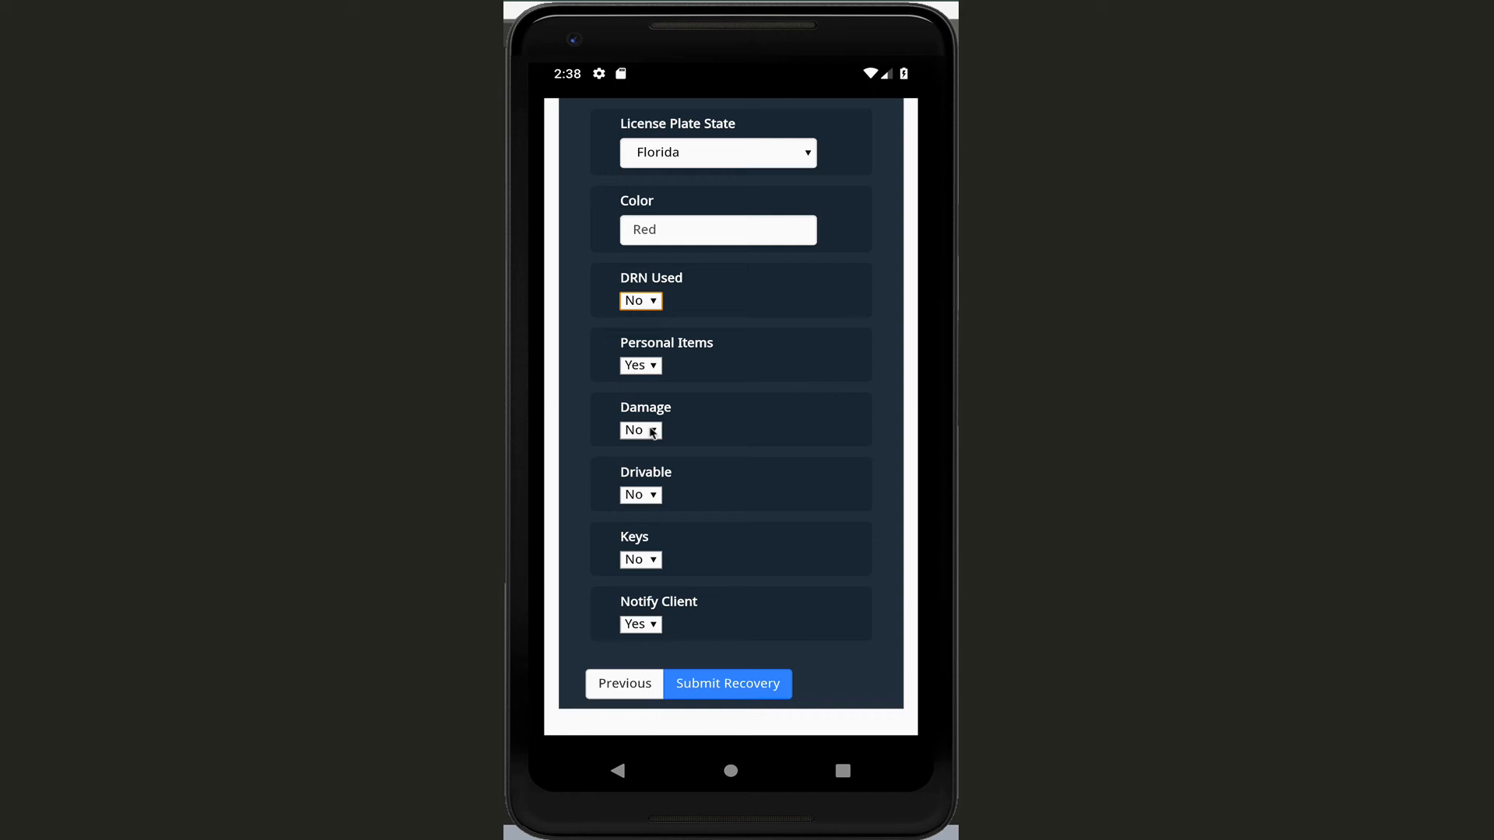
mouse_move(656, 505)
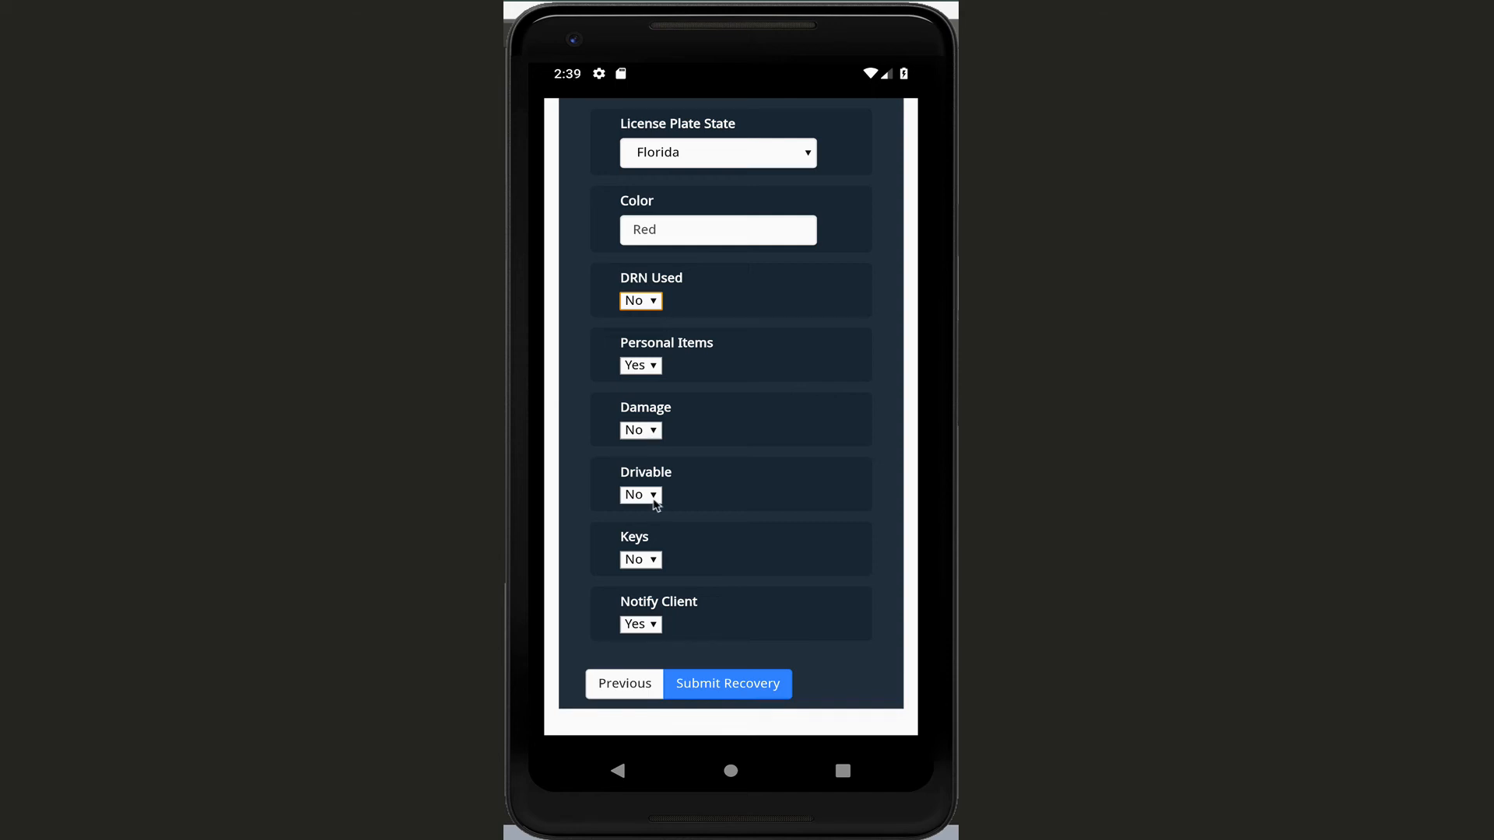
left_click(640, 495)
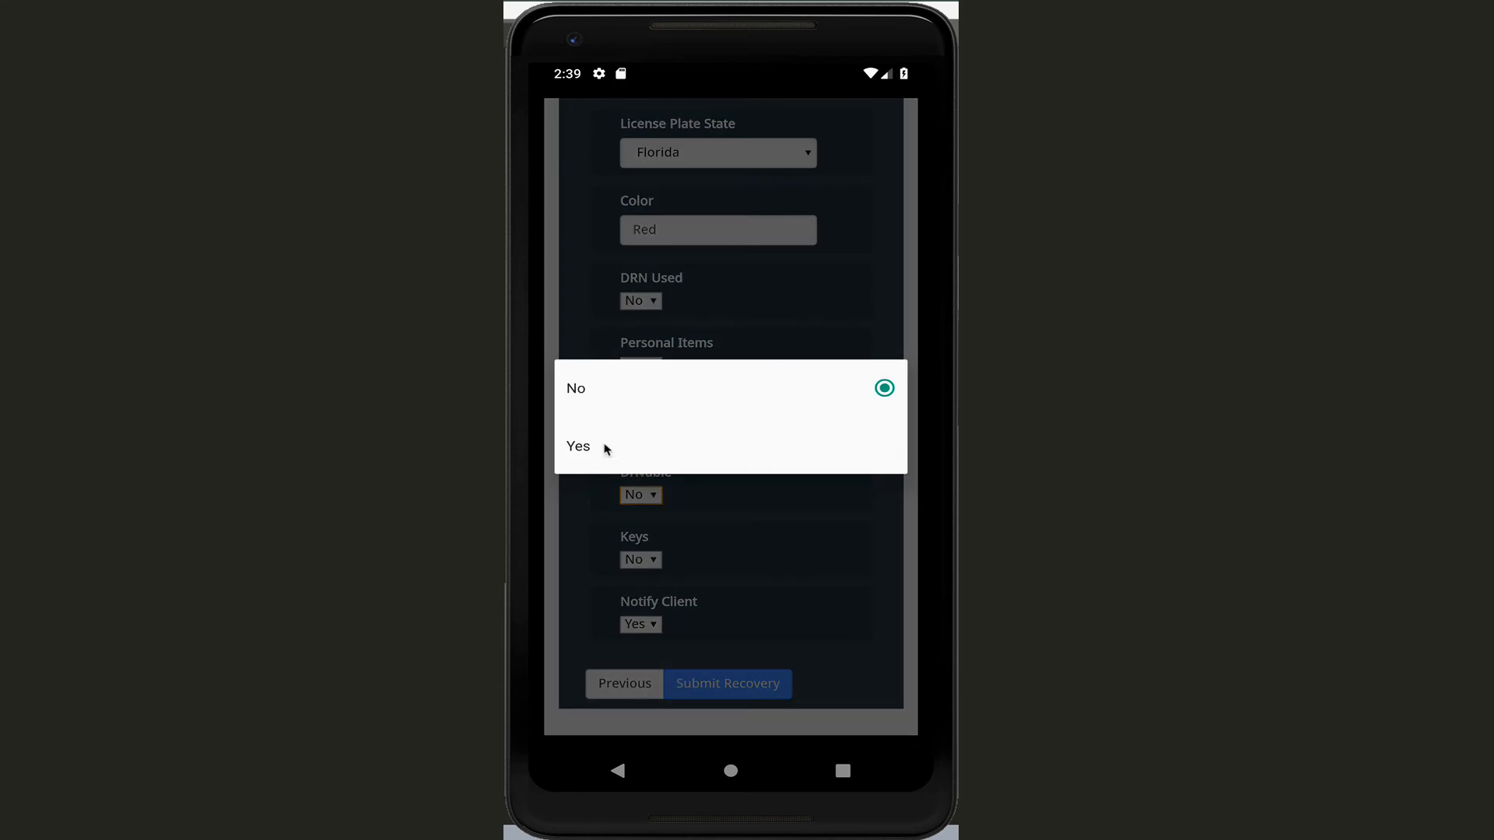
left_click(577, 447)
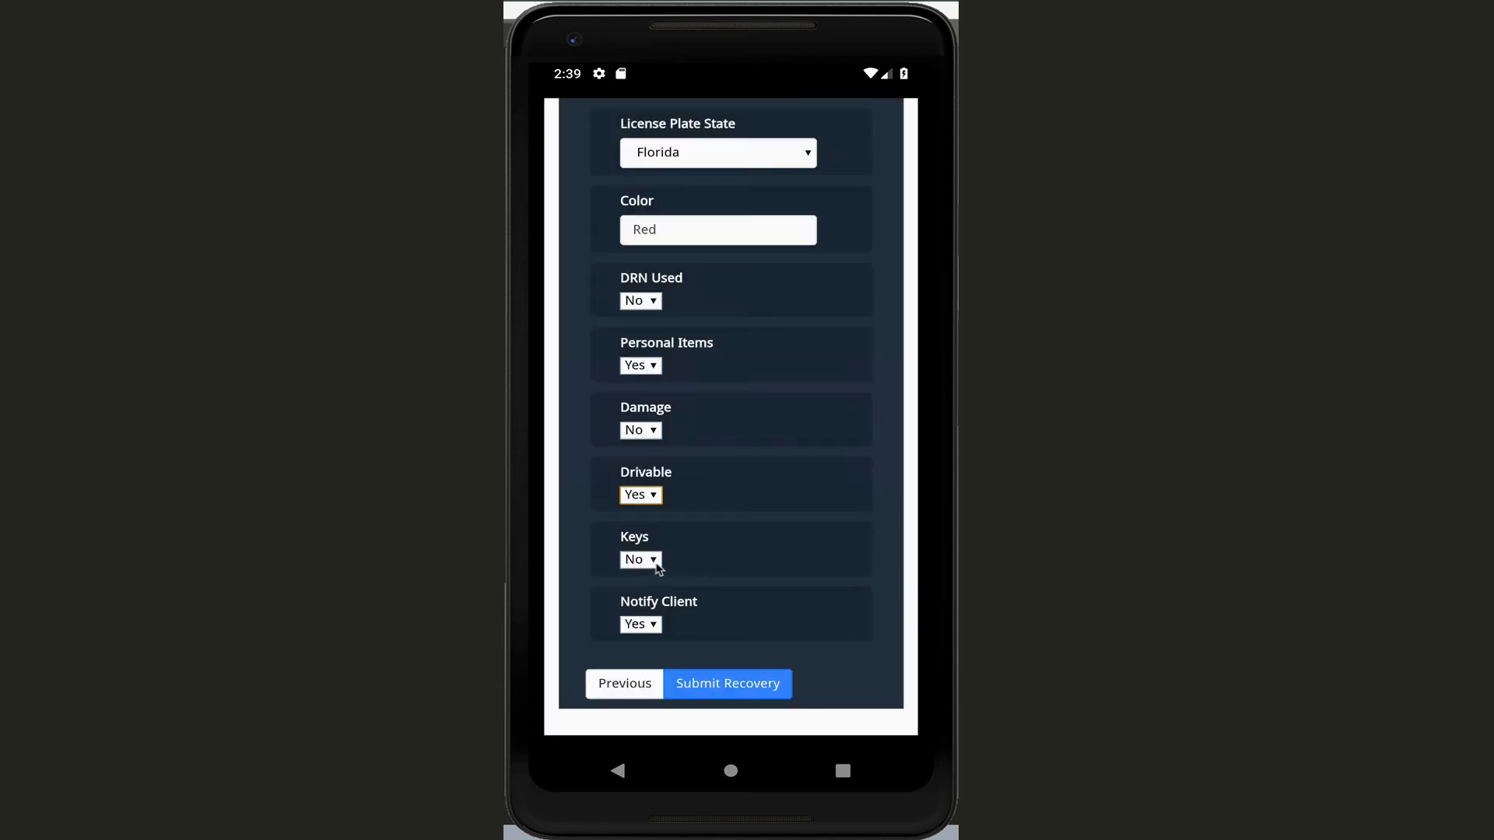
mouse_move(688, 578)
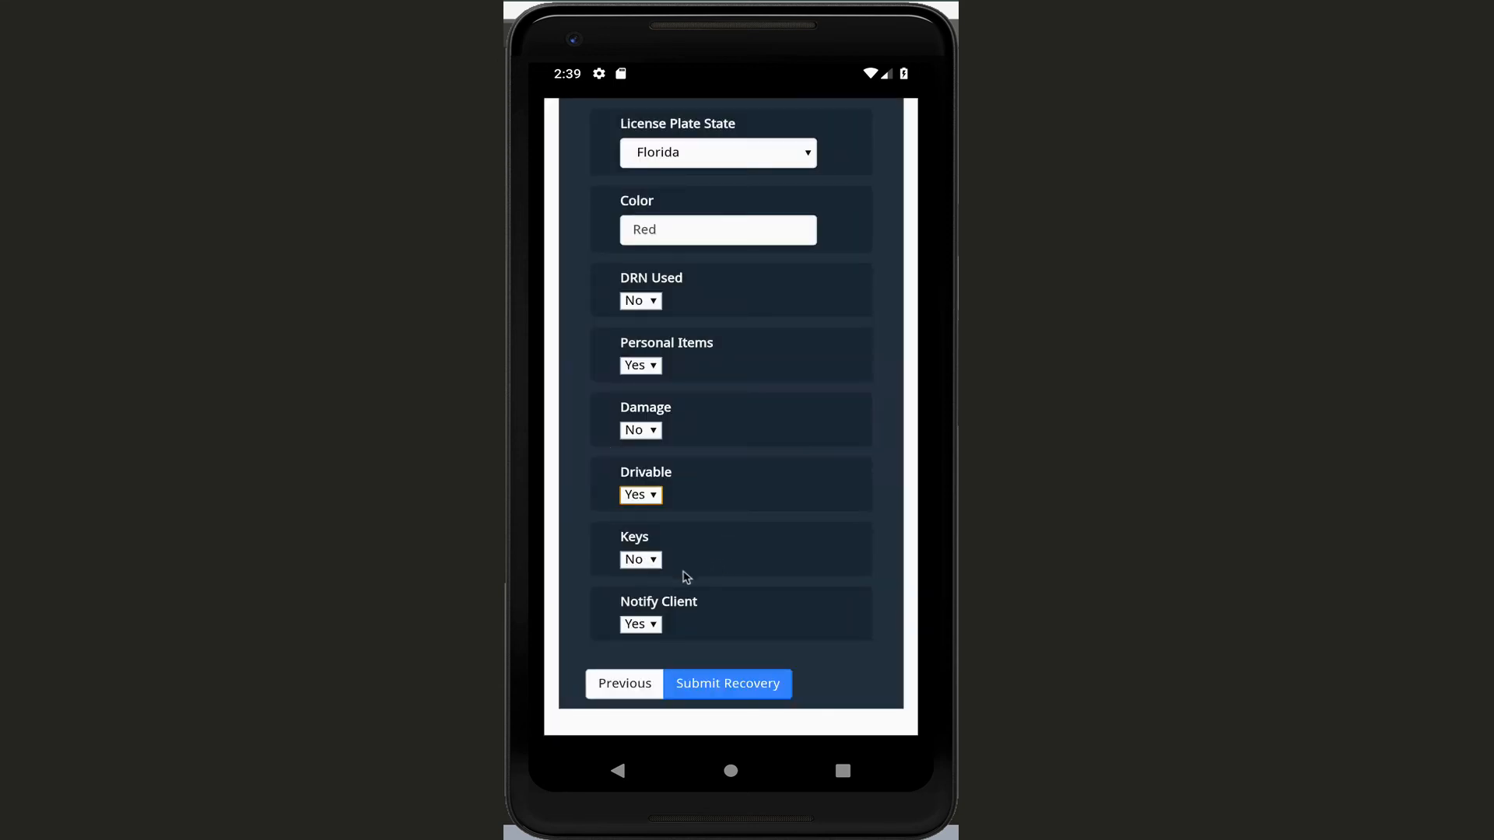
left_click(639, 624)
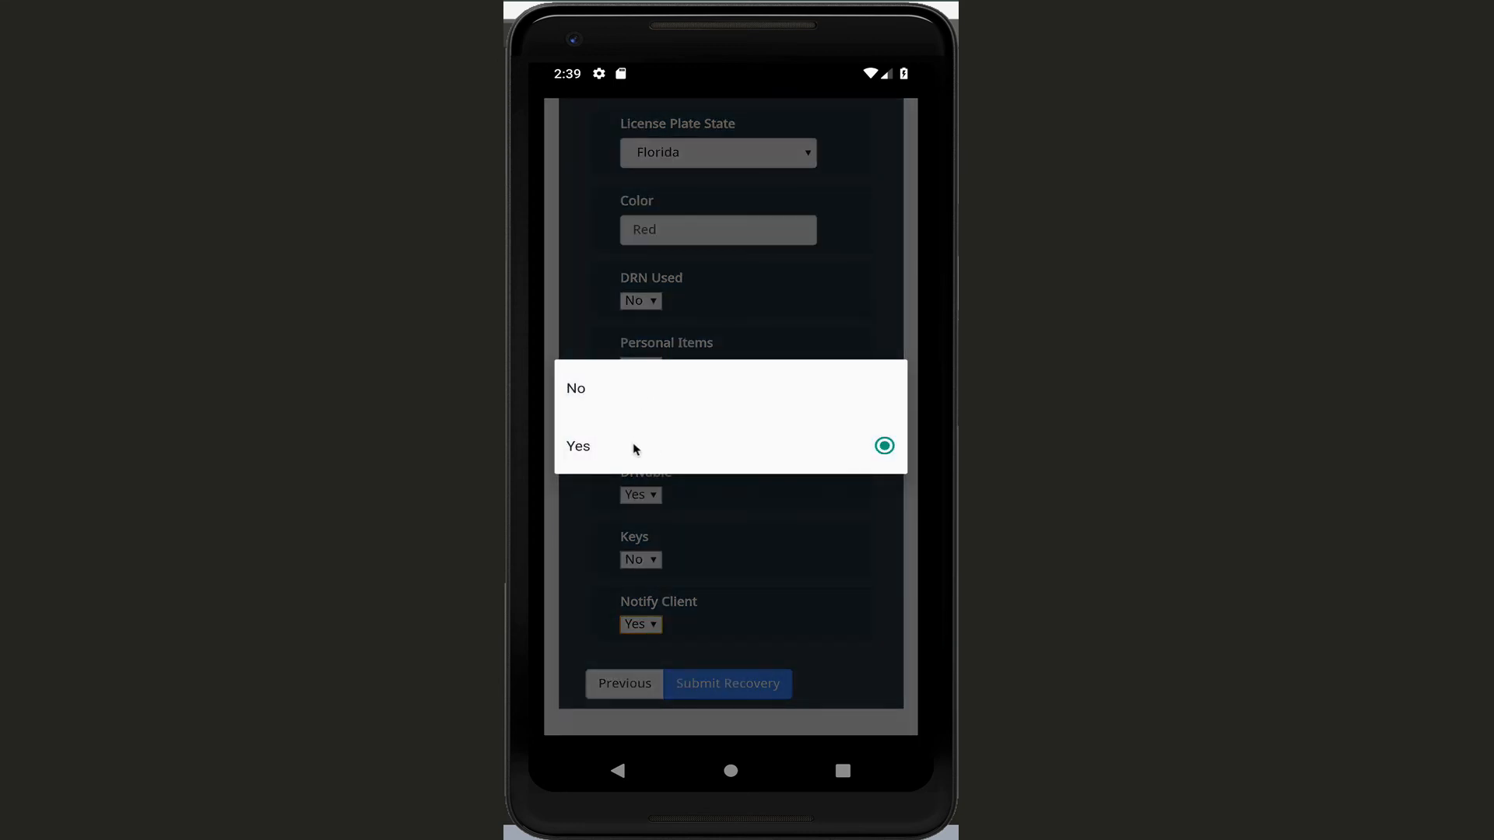
left_click(577, 447)
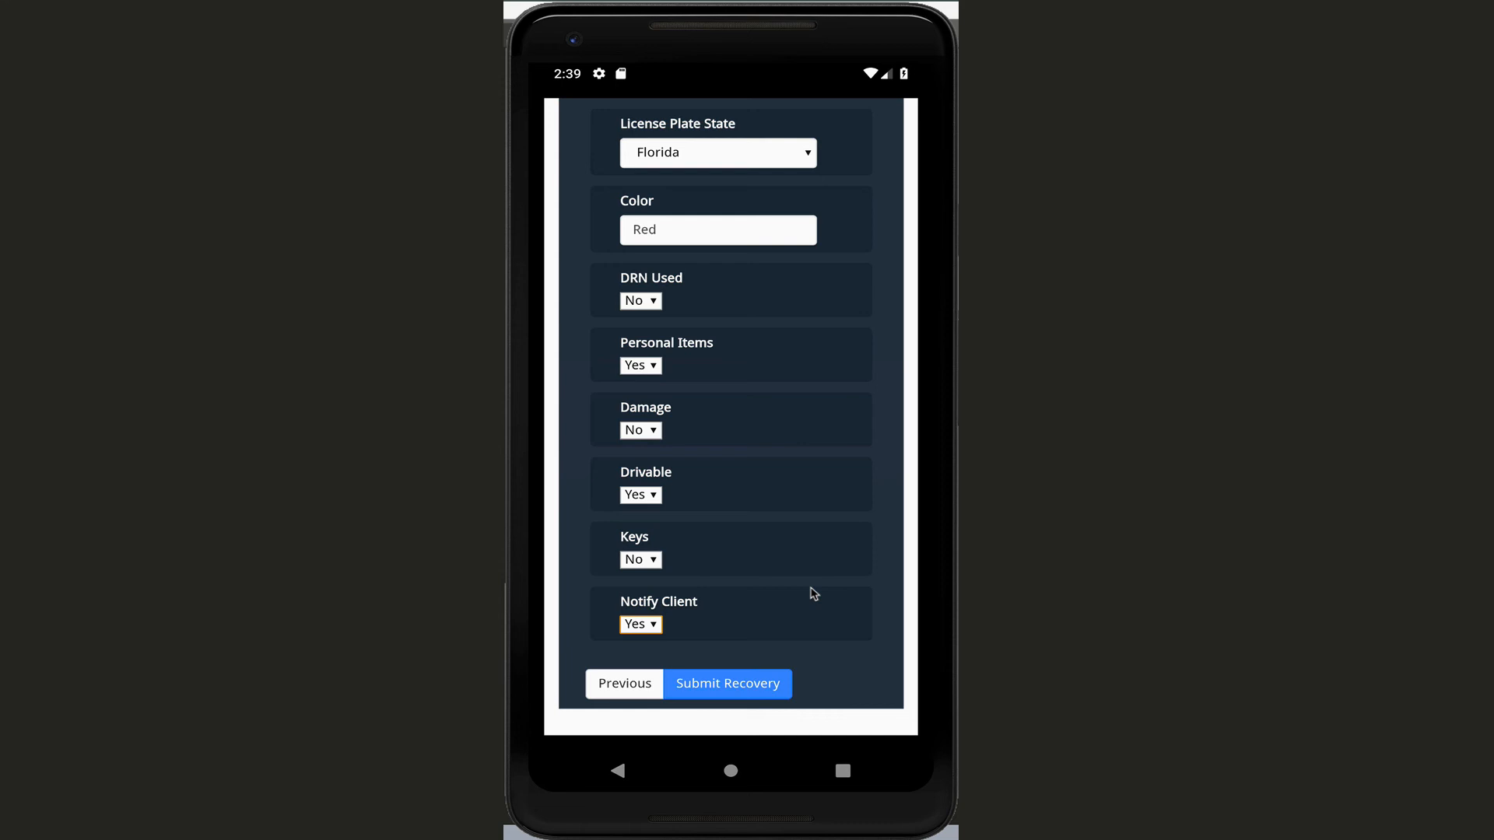
mouse_move(808, 407)
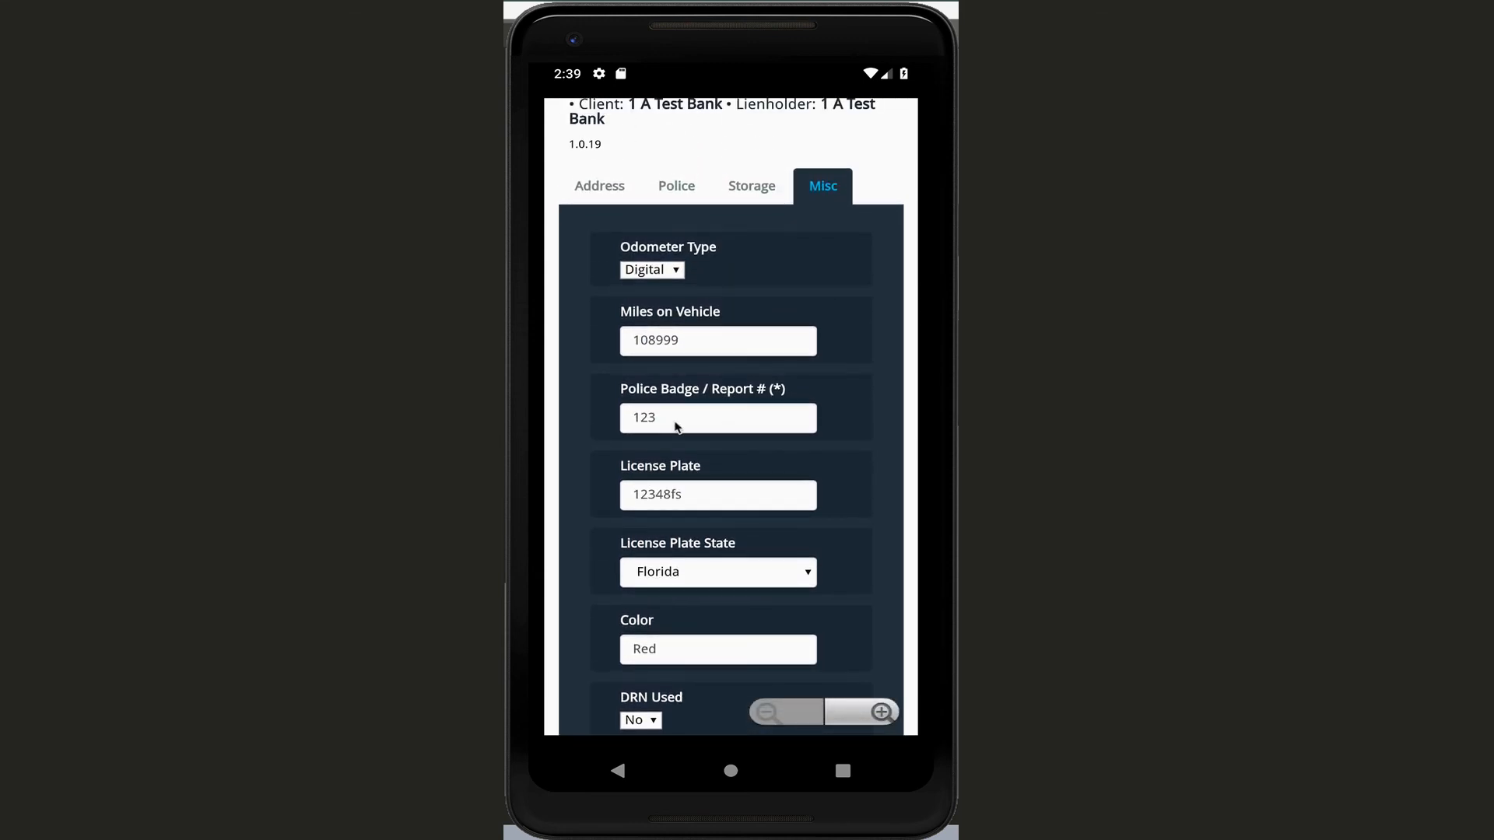
mouse_move(572, 408)
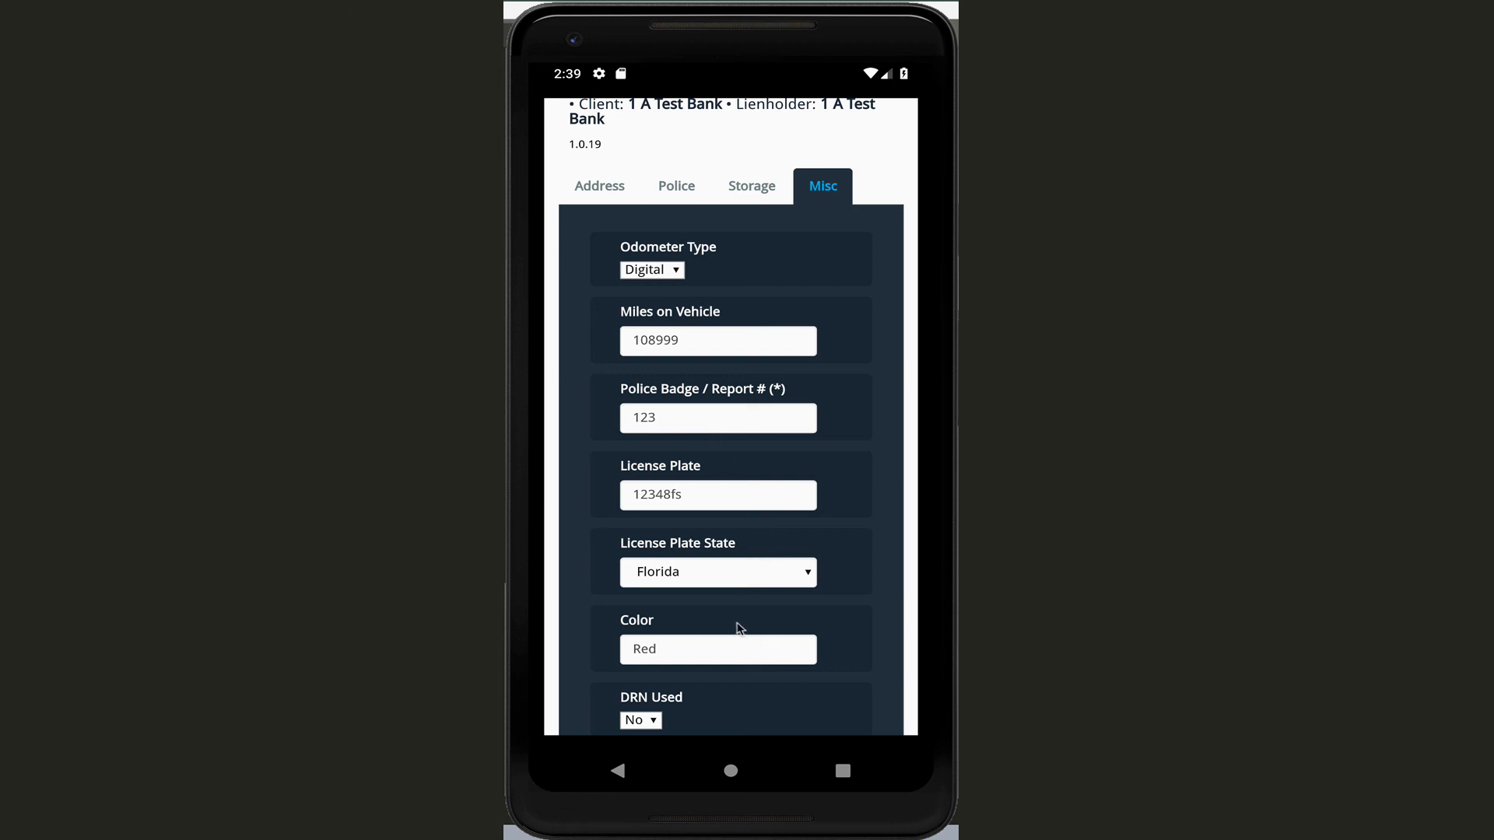
Step: Submit the completed recovery, returning to the map with the RDN confirmation toast
scroll("down", 3)
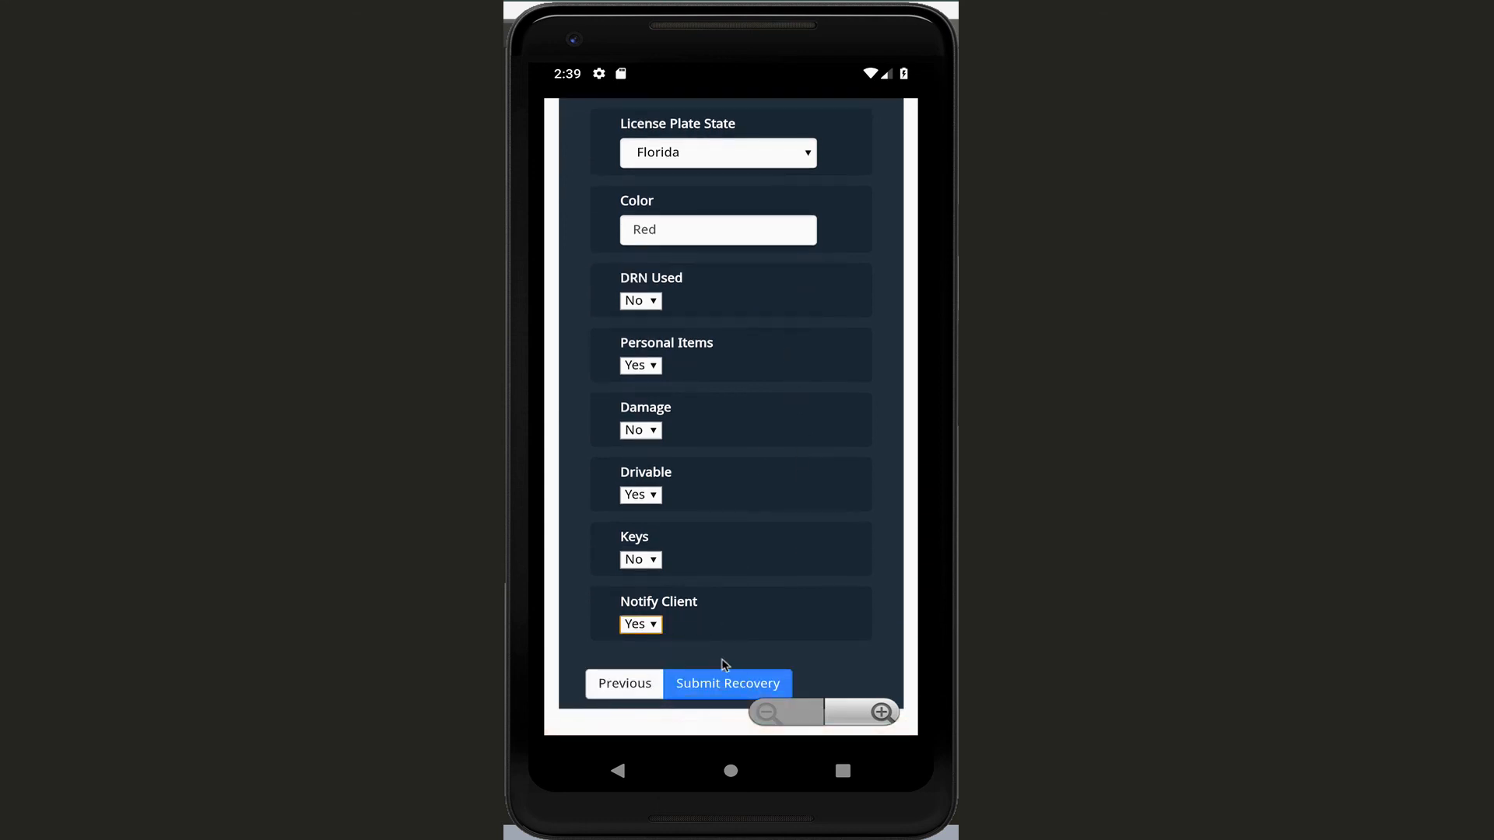
left_click(727, 683)
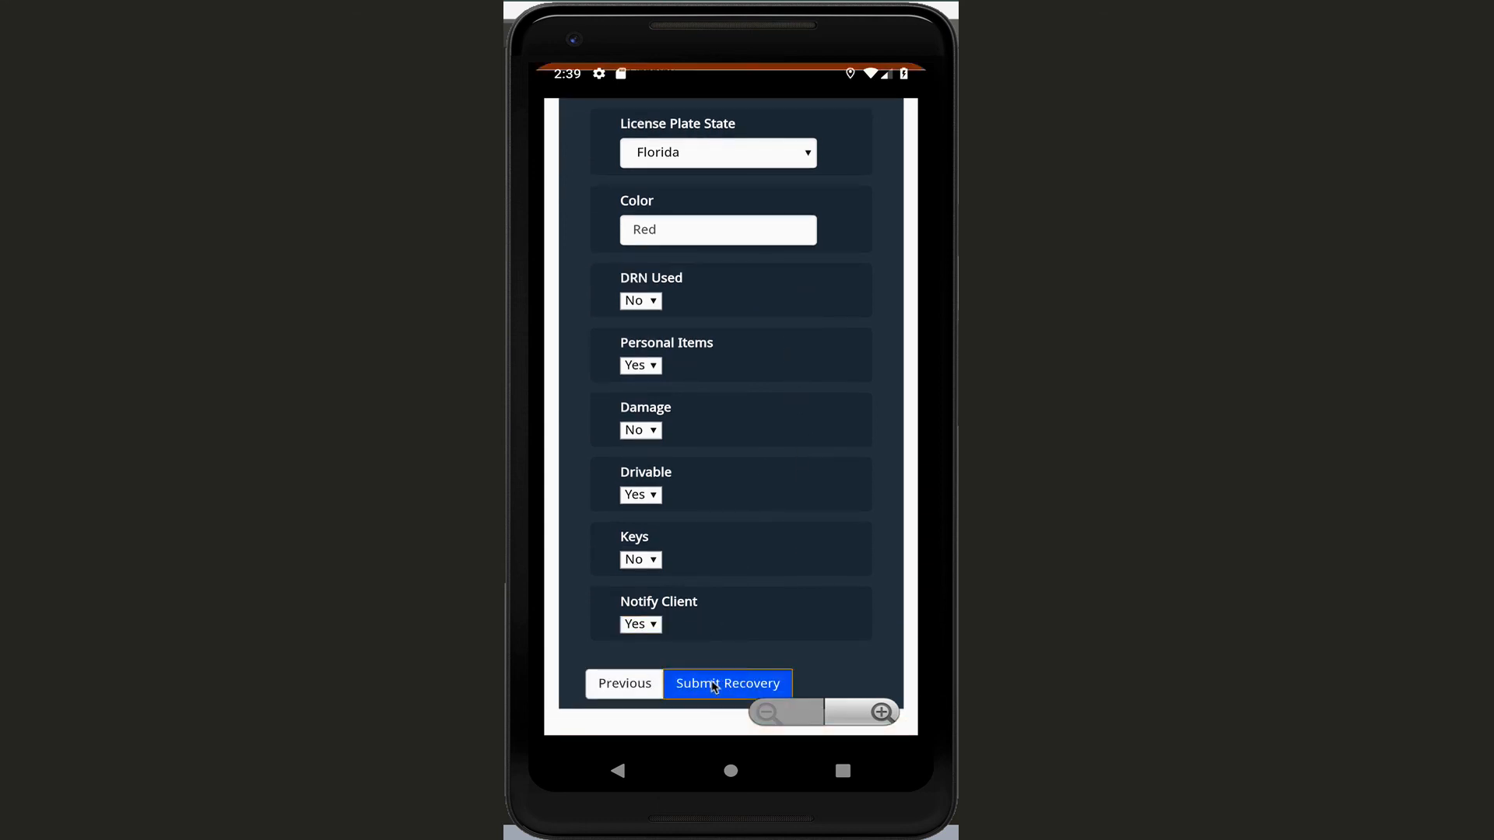
left_click(727, 684)
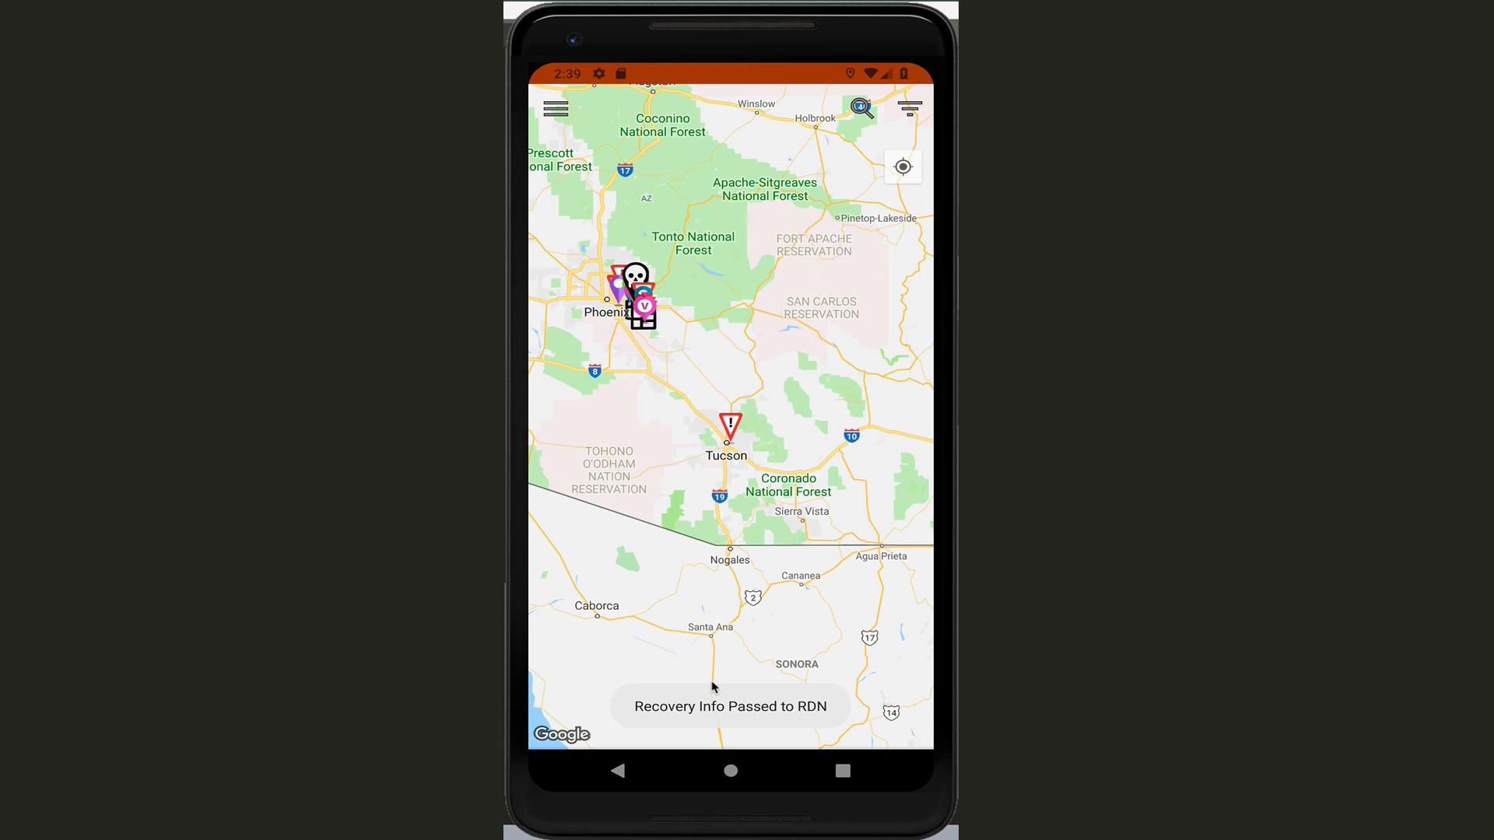